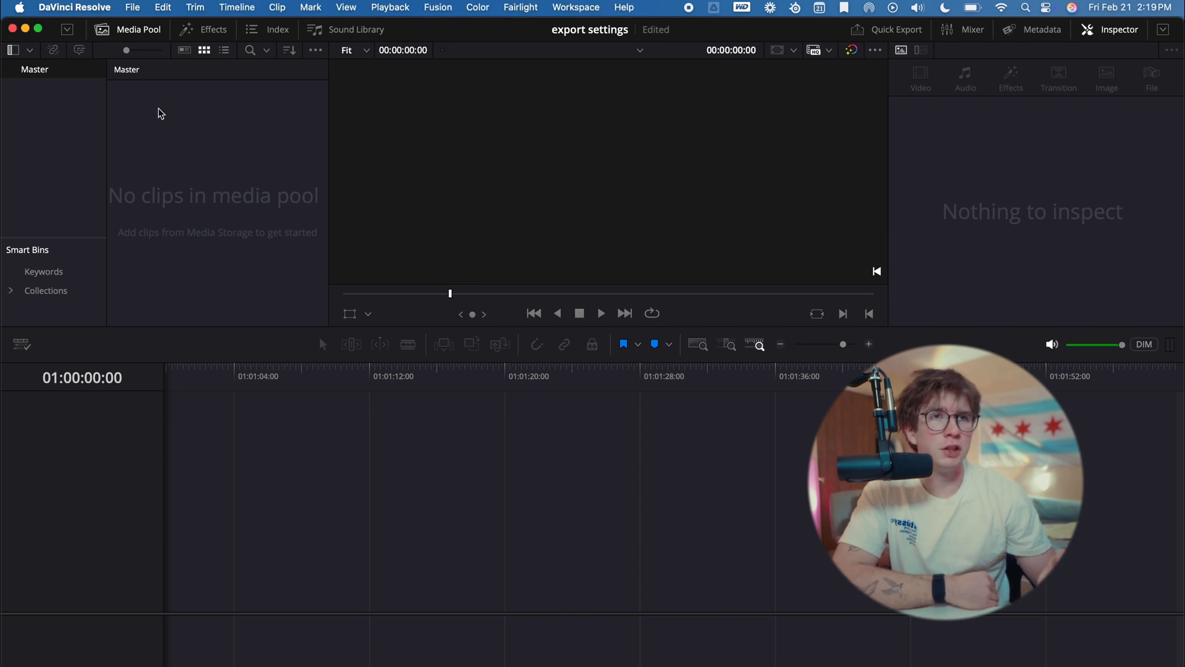
# Step: Review the General and Memory and GPU preference pages and save the preferences
pyautogui.click(75, 7)
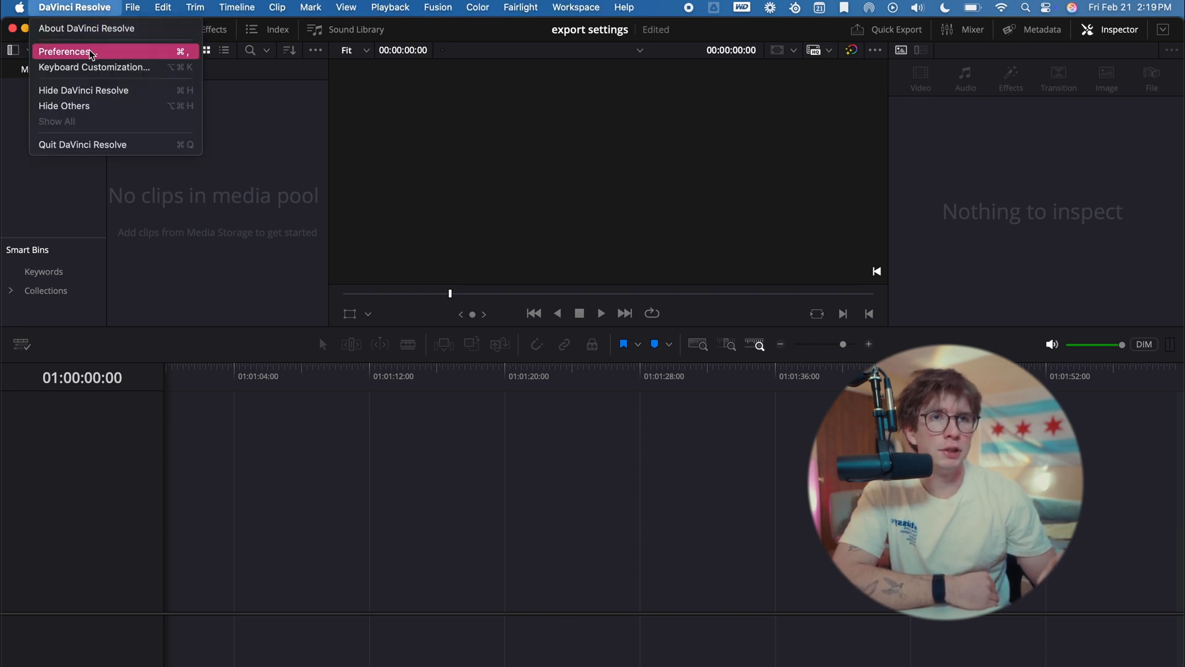
pyautogui.click(67, 52)
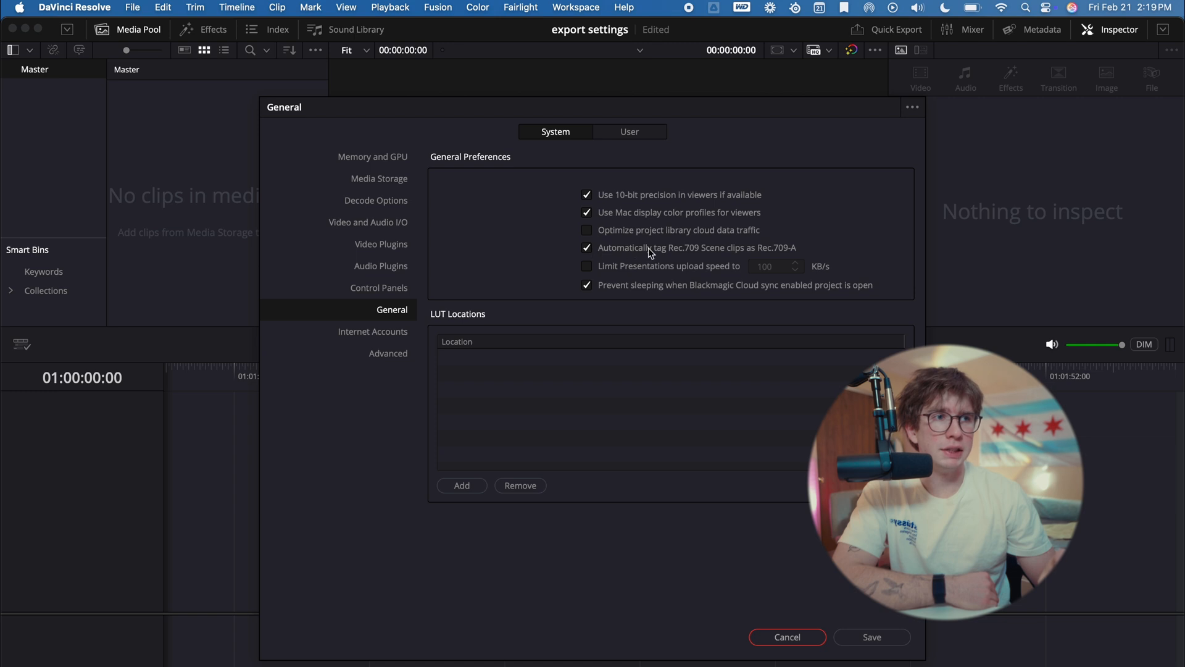
pyautogui.click(372, 156)
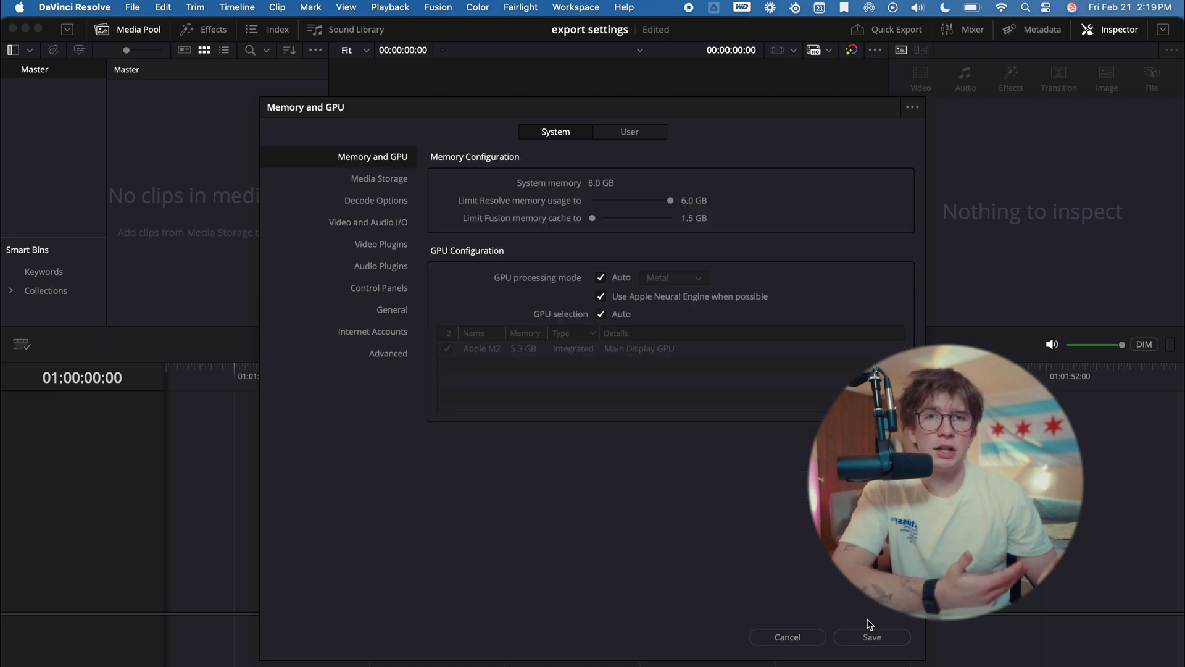
pyautogui.click(870, 637)
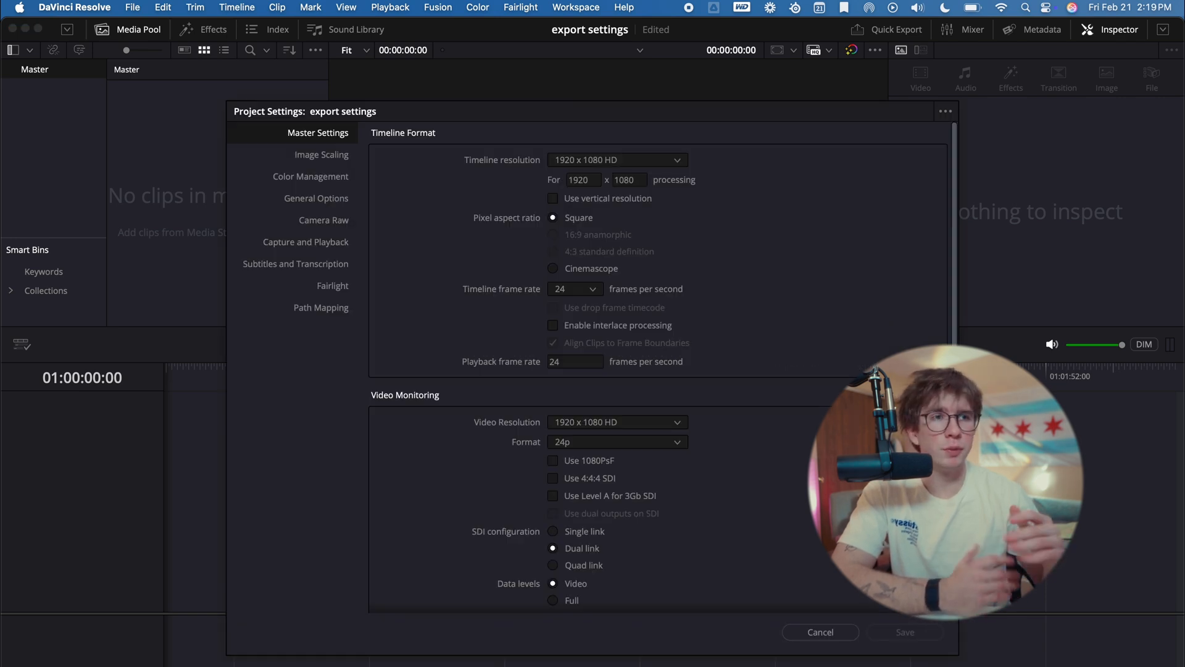
# Step: Choose 3840 x 2160 Ultra HD as the timeline resolution at 23.976 fps
pyautogui.click(616, 159)
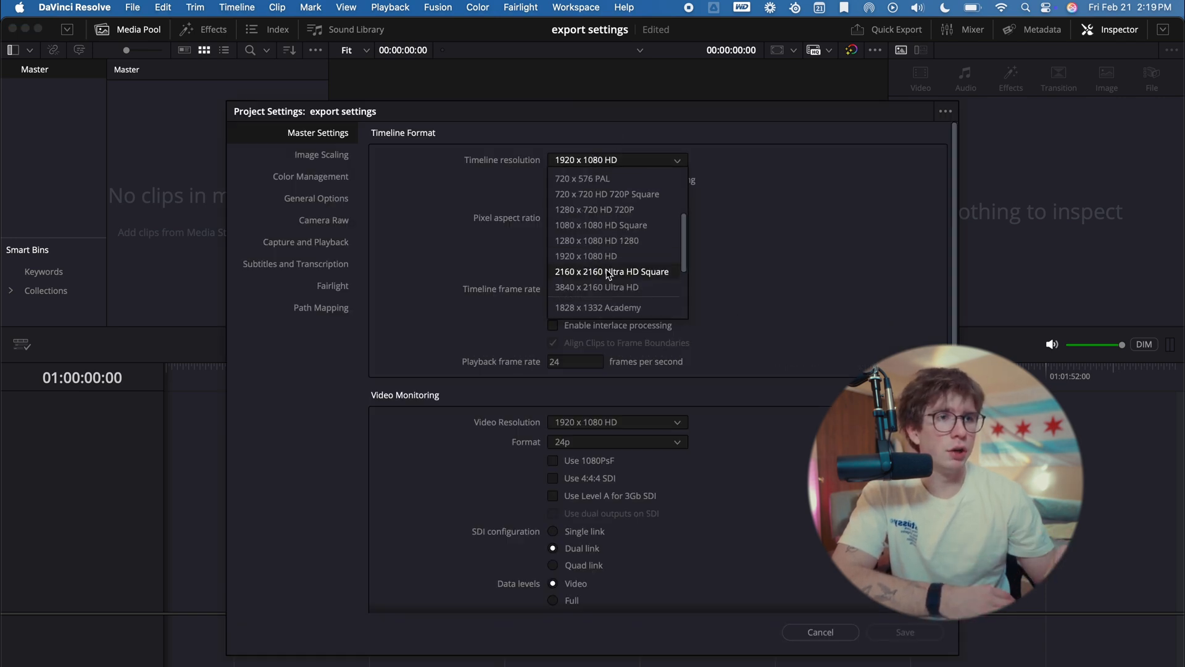
pyautogui.click(597, 287)
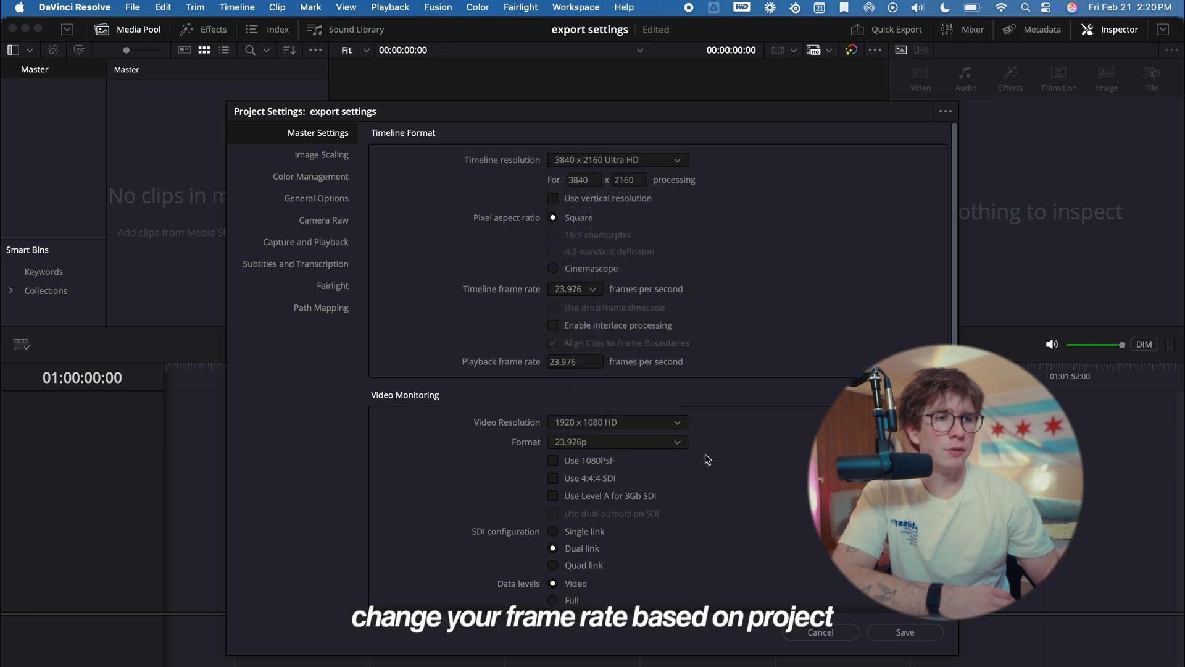
# Step: Set color management to DaVinci WG/Intermediate timeline, Rec.709-A output and tetrahedral 3D LUT interpolation
pyautogui.click(310, 176)
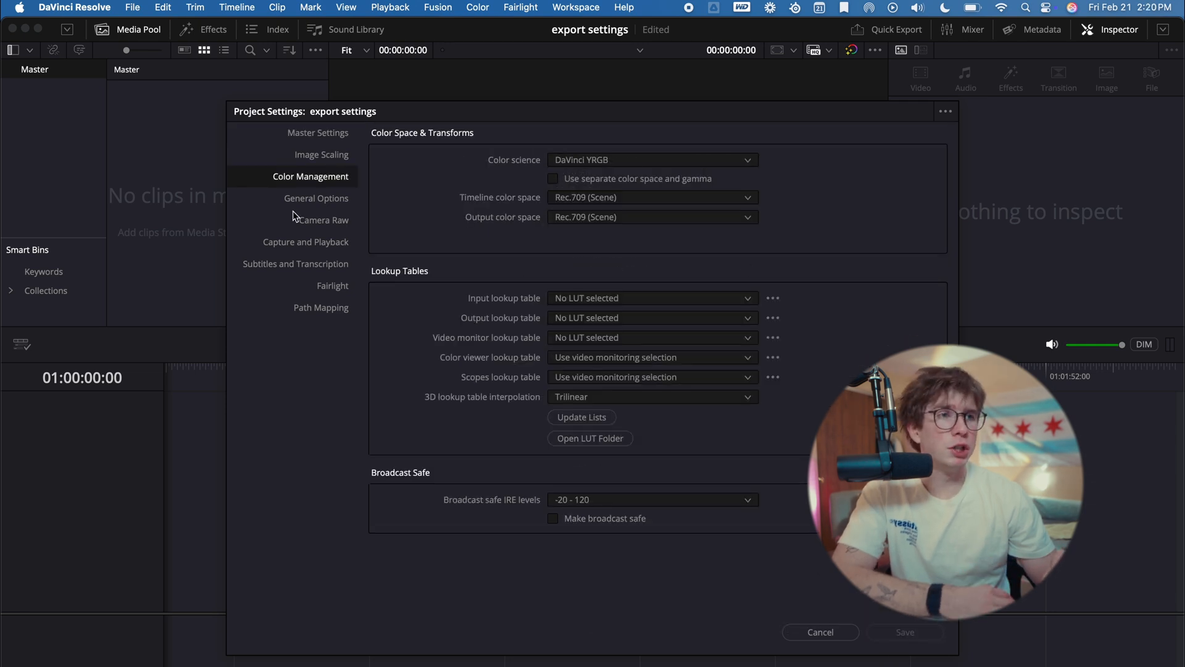
pyautogui.click(651, 198)
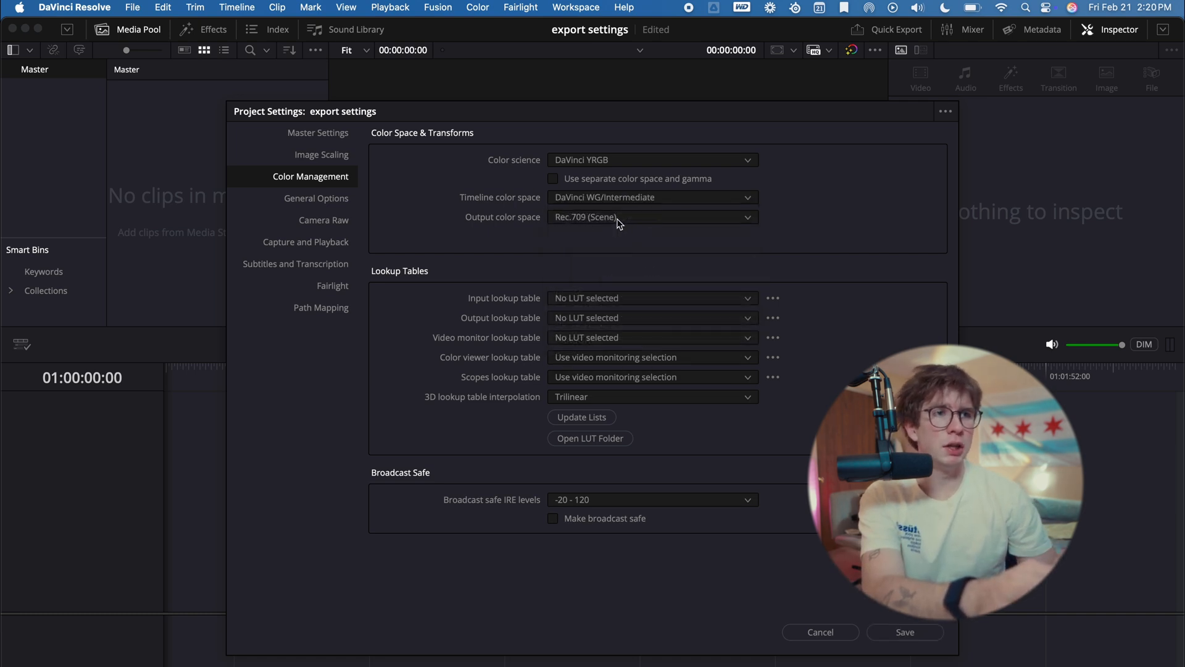
pyautogui.click(650, 217)
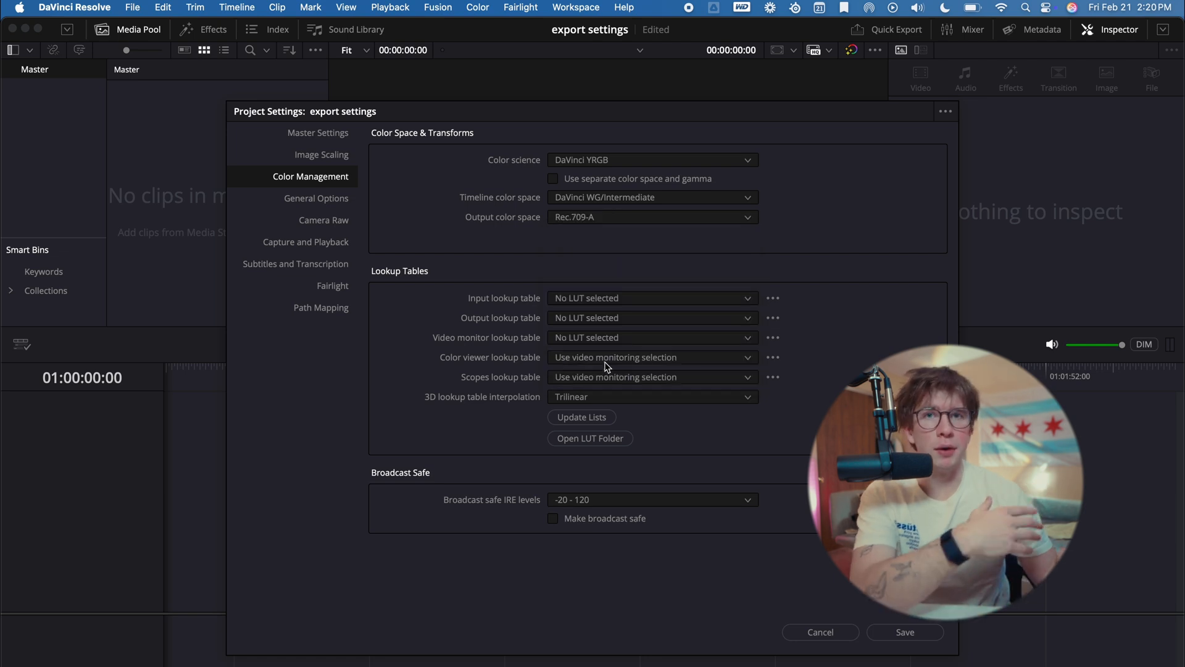
pyautogui.click(651, 396)
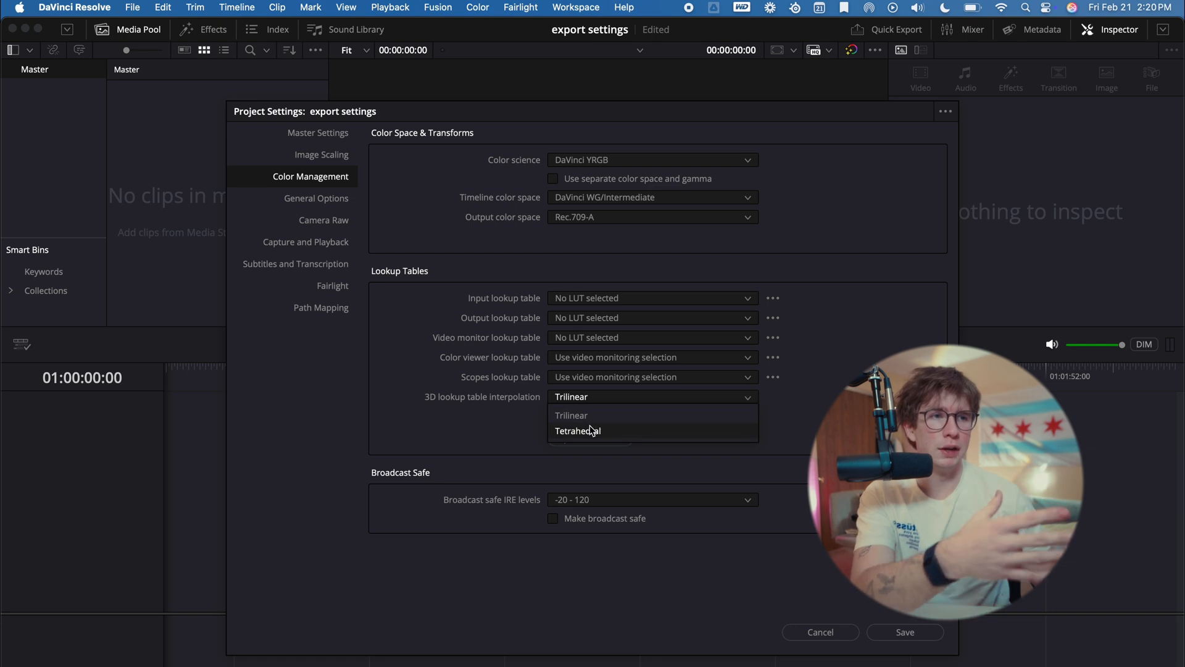
pyautogui.click(317, 197)
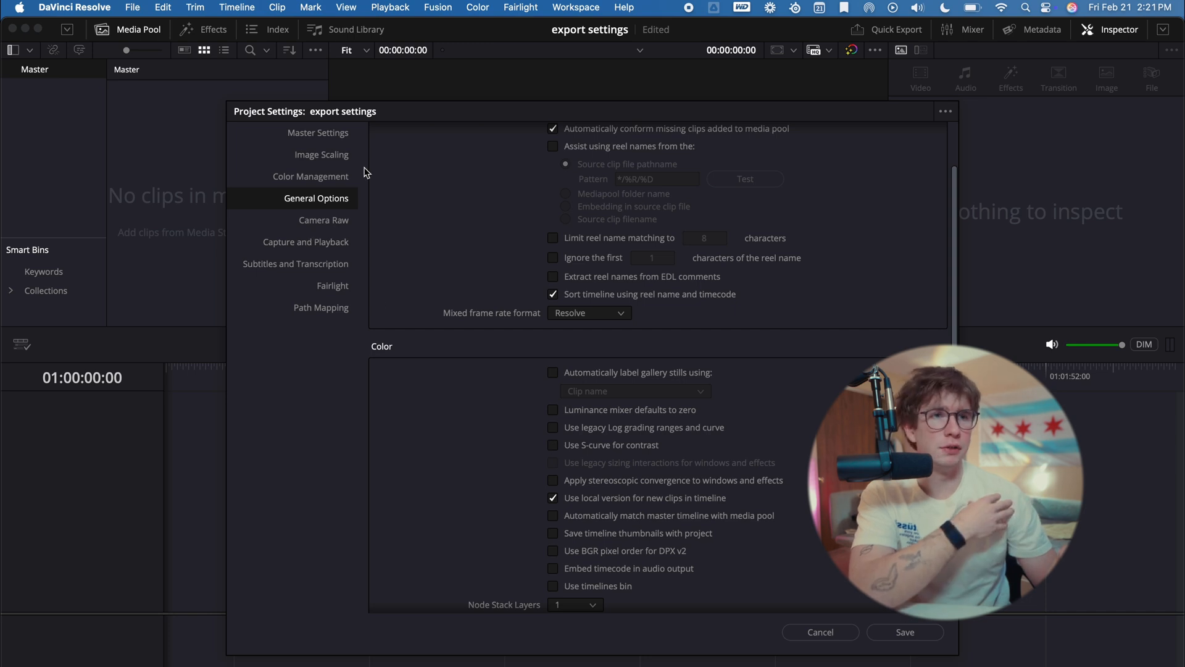
pyautogui.click(308, 176)
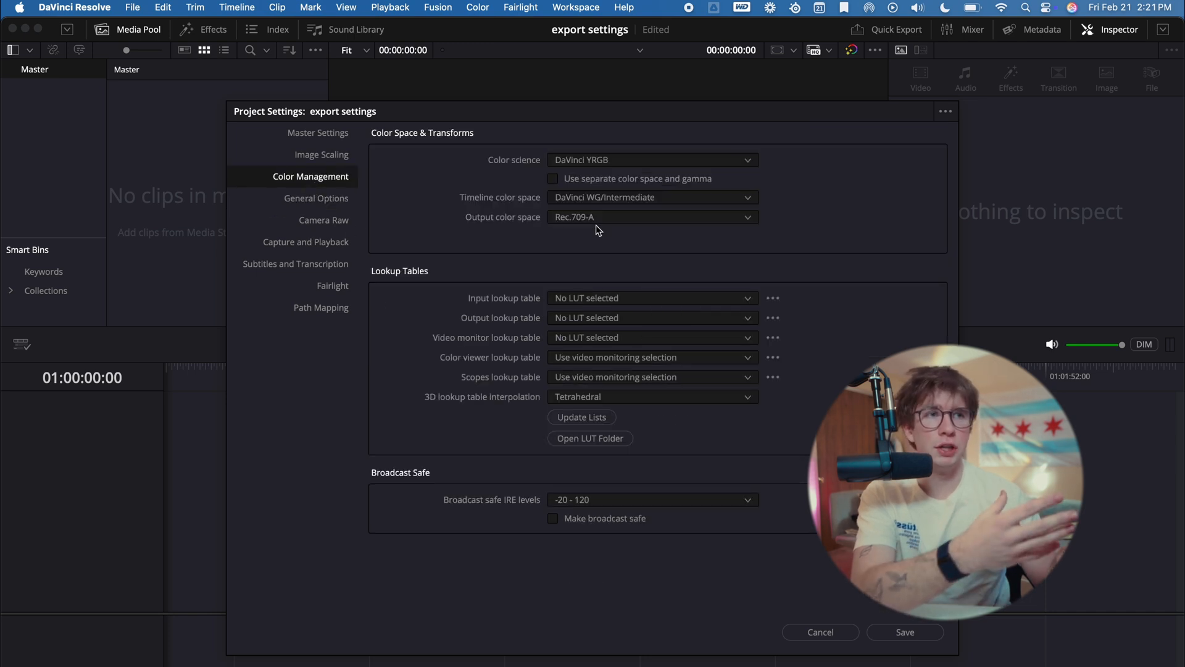
pyautogui.moveTo(549, 221)
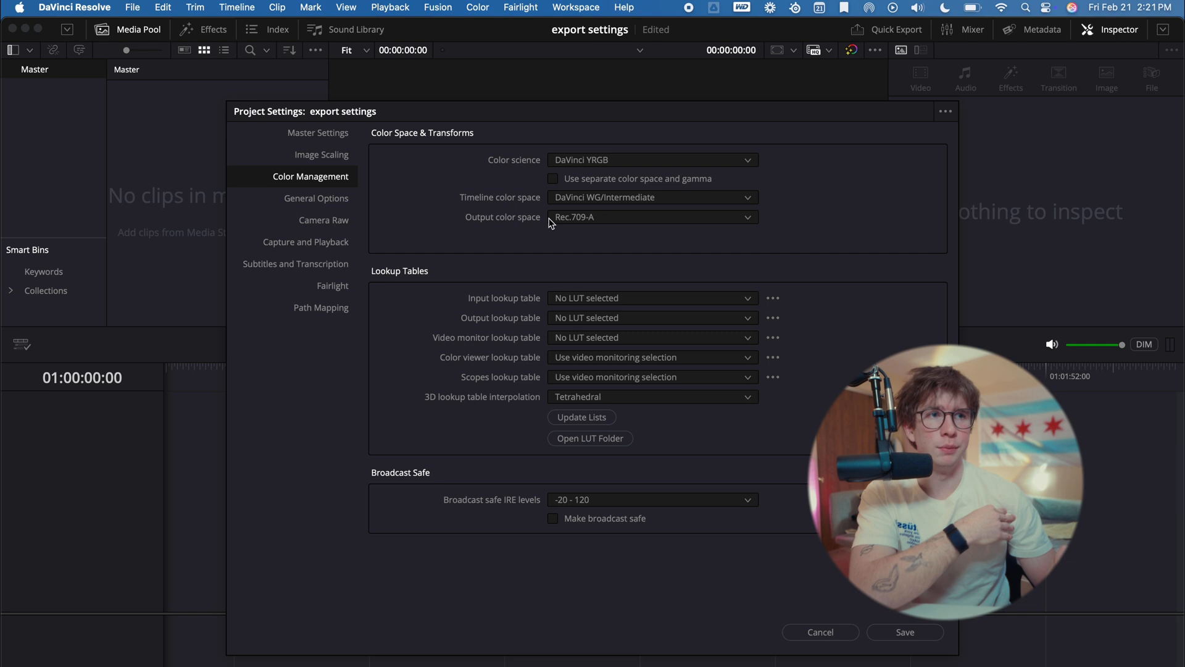
pyautogui.moveTo(571, 226)
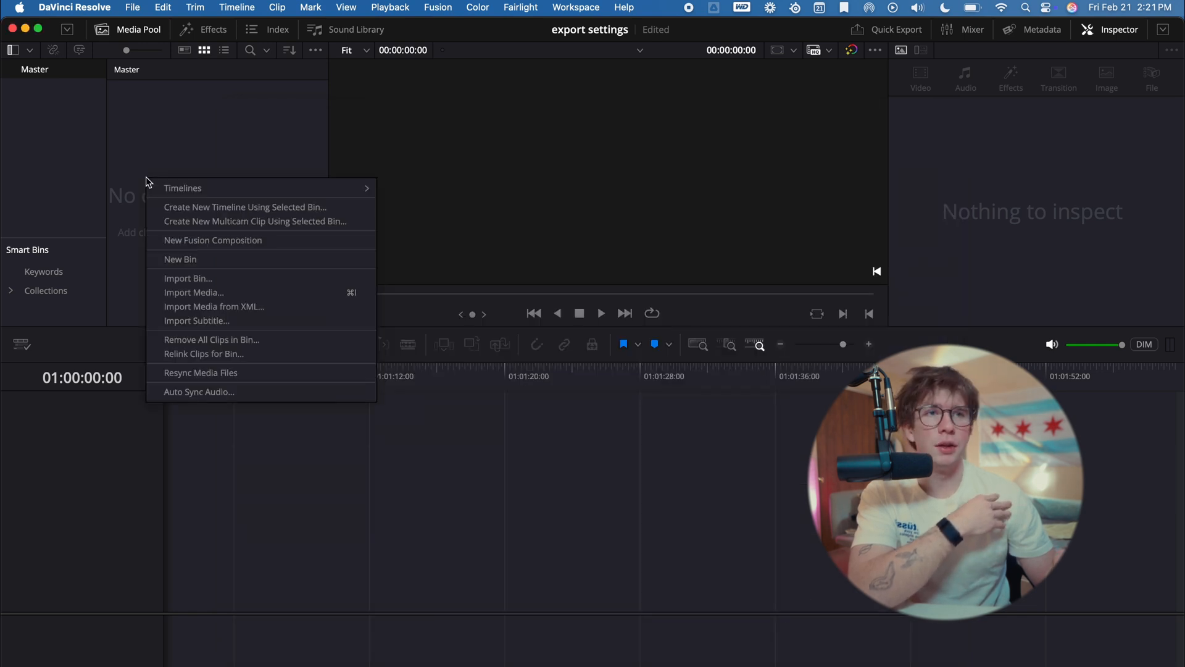
# Step: Create an empty timeline named 'hey youtube' after checking its color settings
pyautogui.click(244, 206)
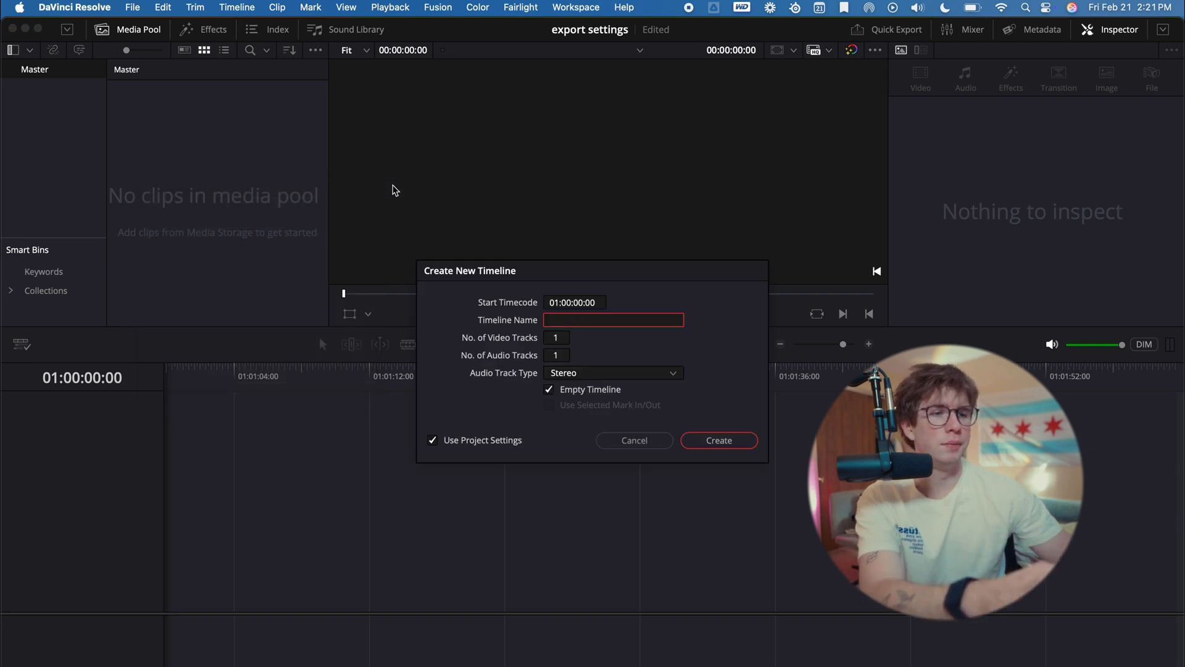
pyautogui.write('hey youtube')
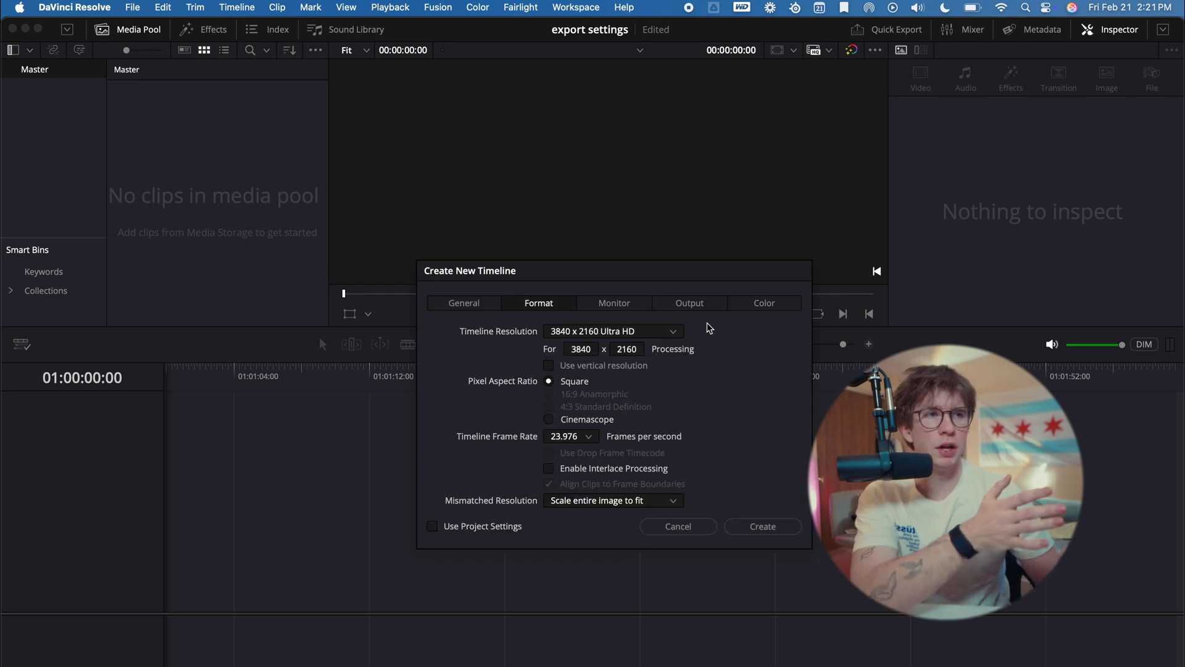
pyautogui.click(763, 303)
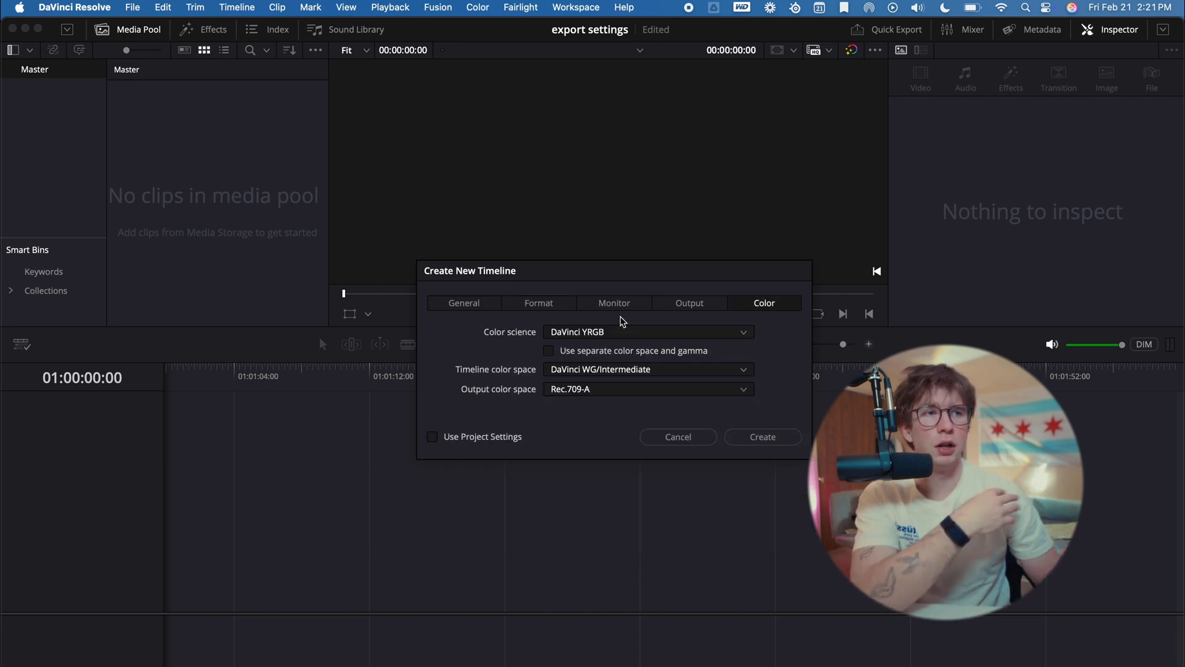
pyautogui.click(761, 435)
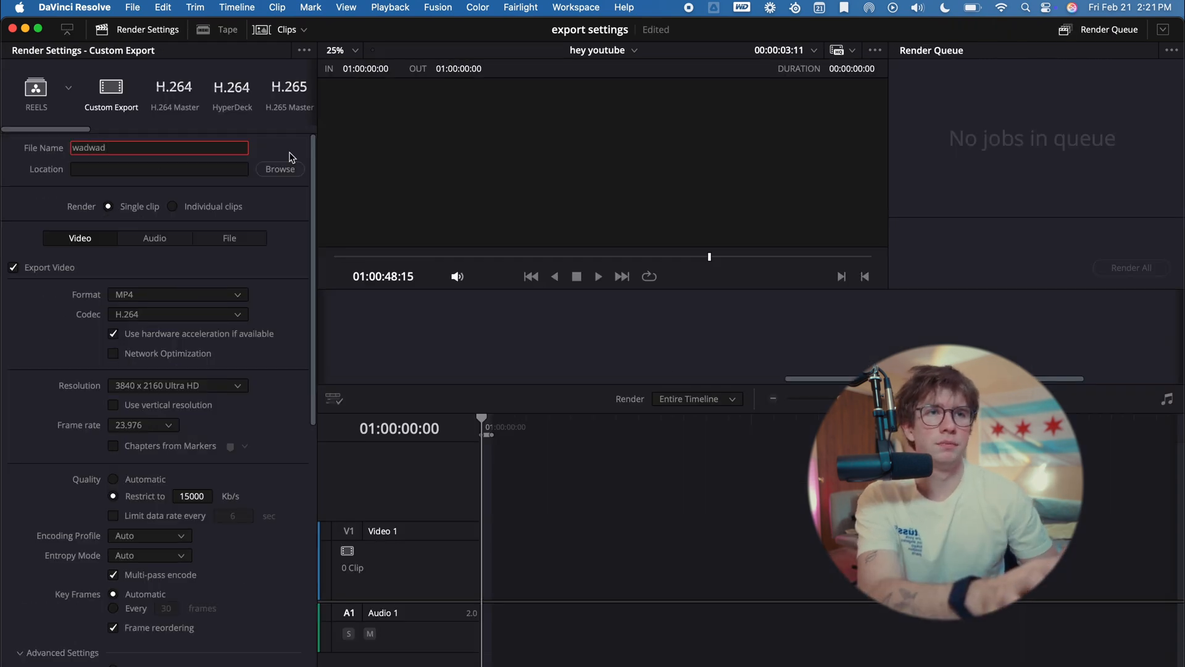
# Step: Choose the render save location and restrict the H.264 bitrate to 40000 Kb/s
pyautogui.click(281, 170)
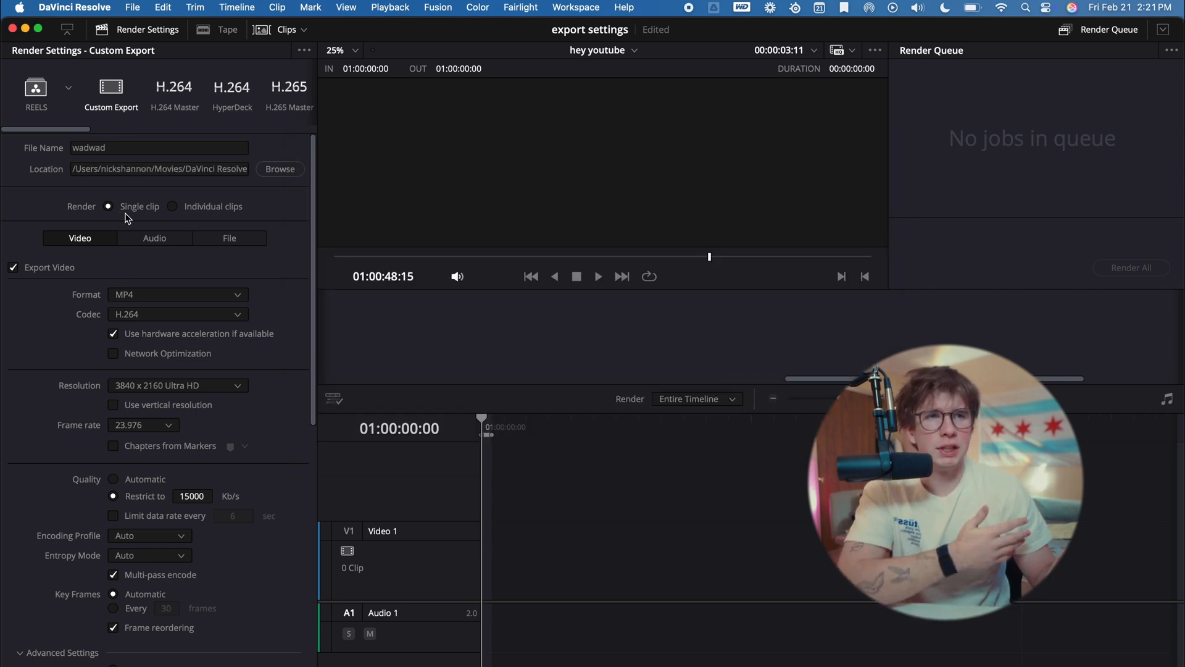
pyautogui.scroll(-3)
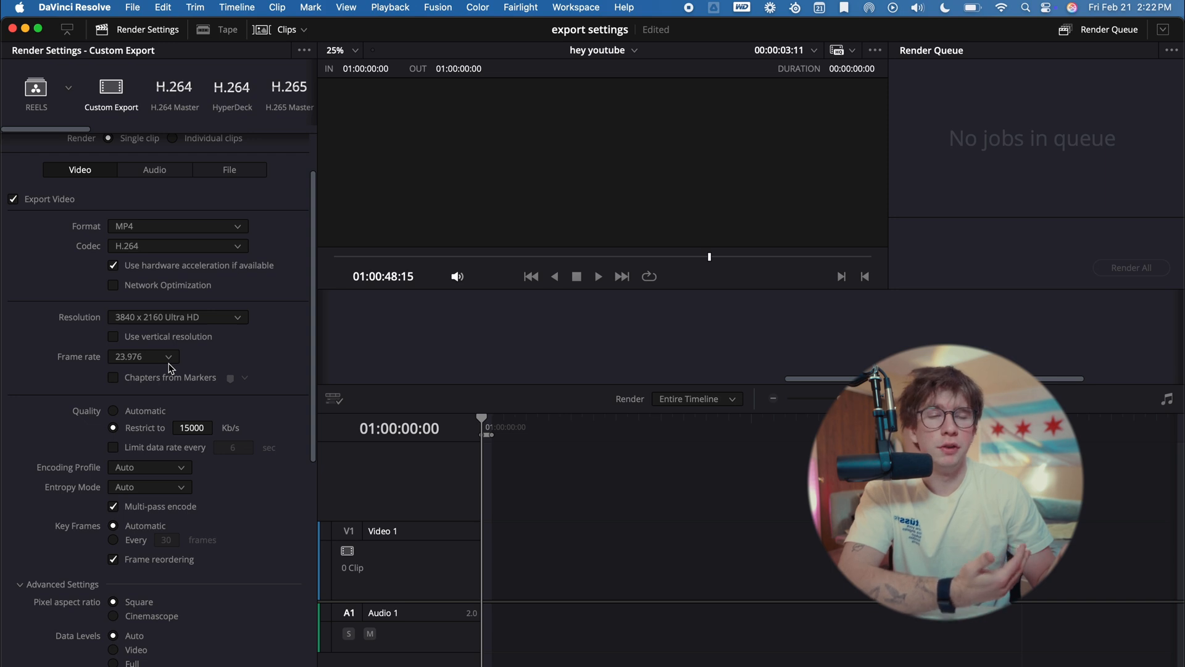
pyautogui.scroll(-3)
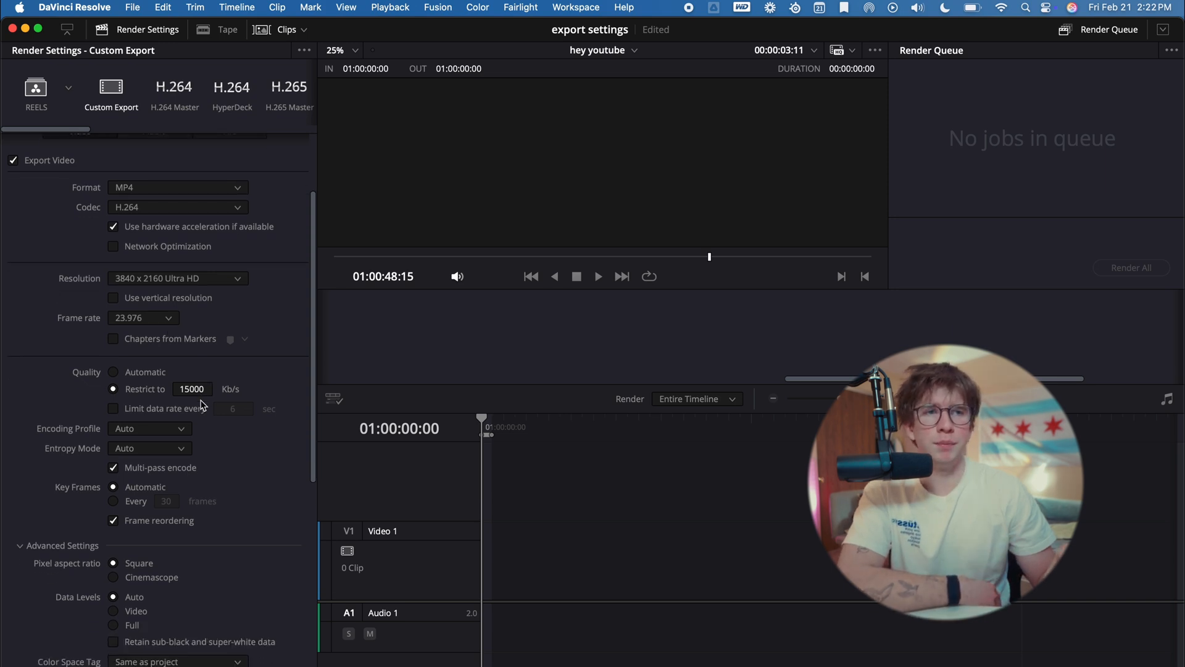
pyautogui.click(192, 389)
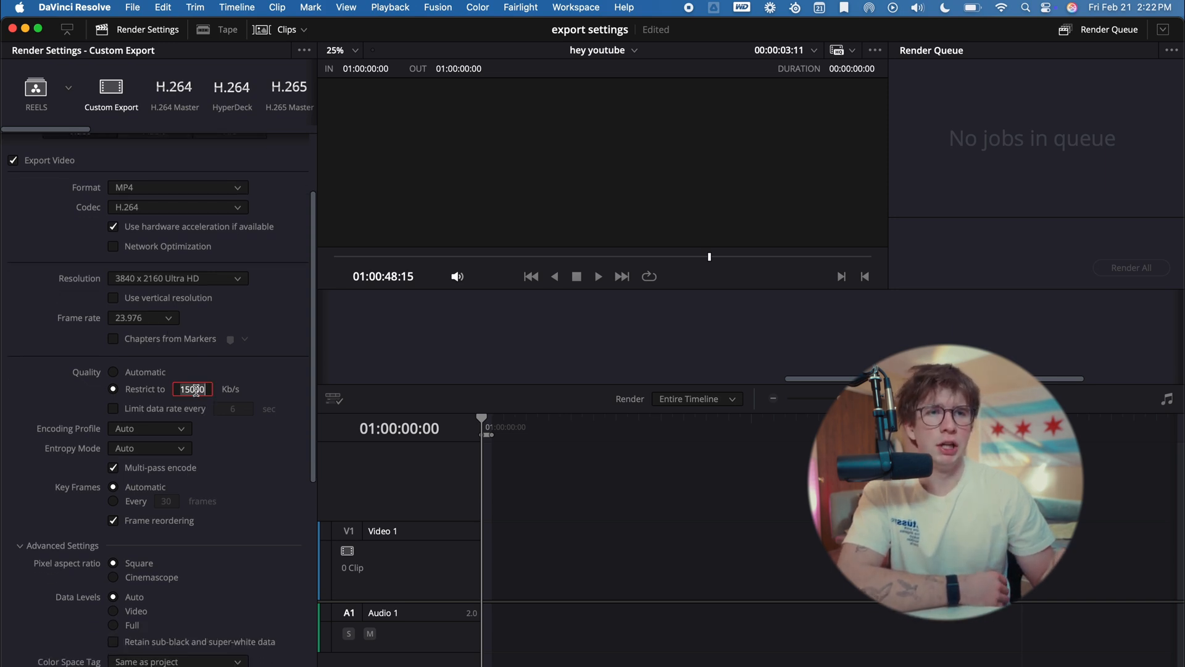
pyautogui.write('4000')
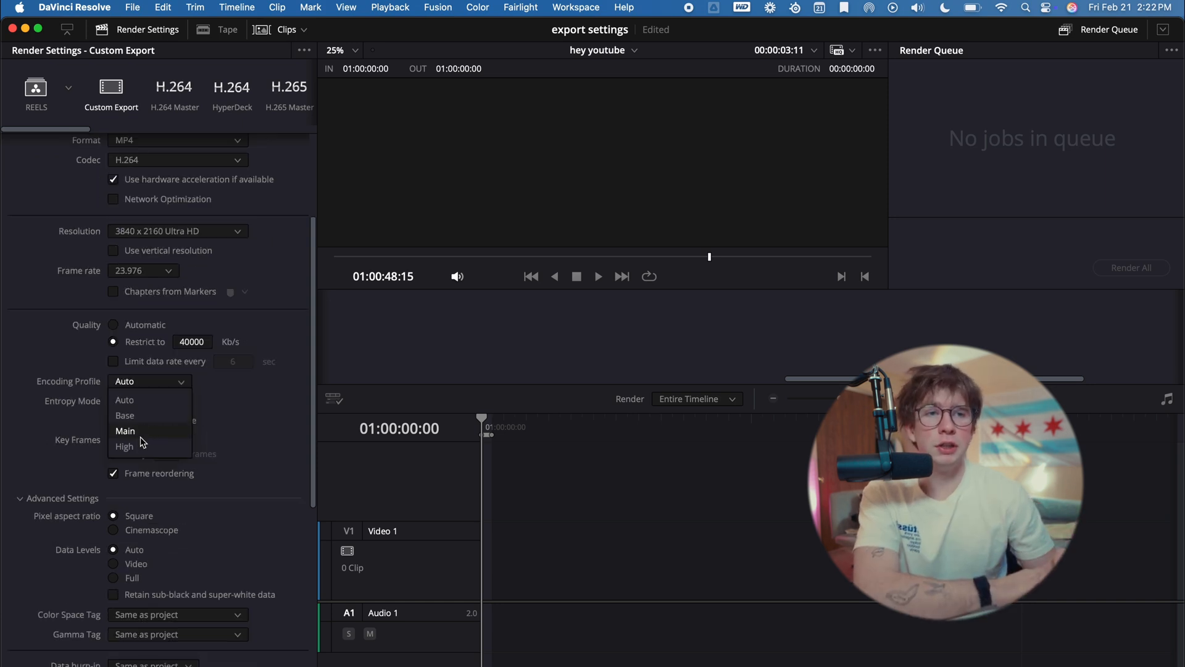
# Step: Set the entropy mode to CABAC with the High encoding profile and multi-pass encode
pyautogui.click(123, 445)
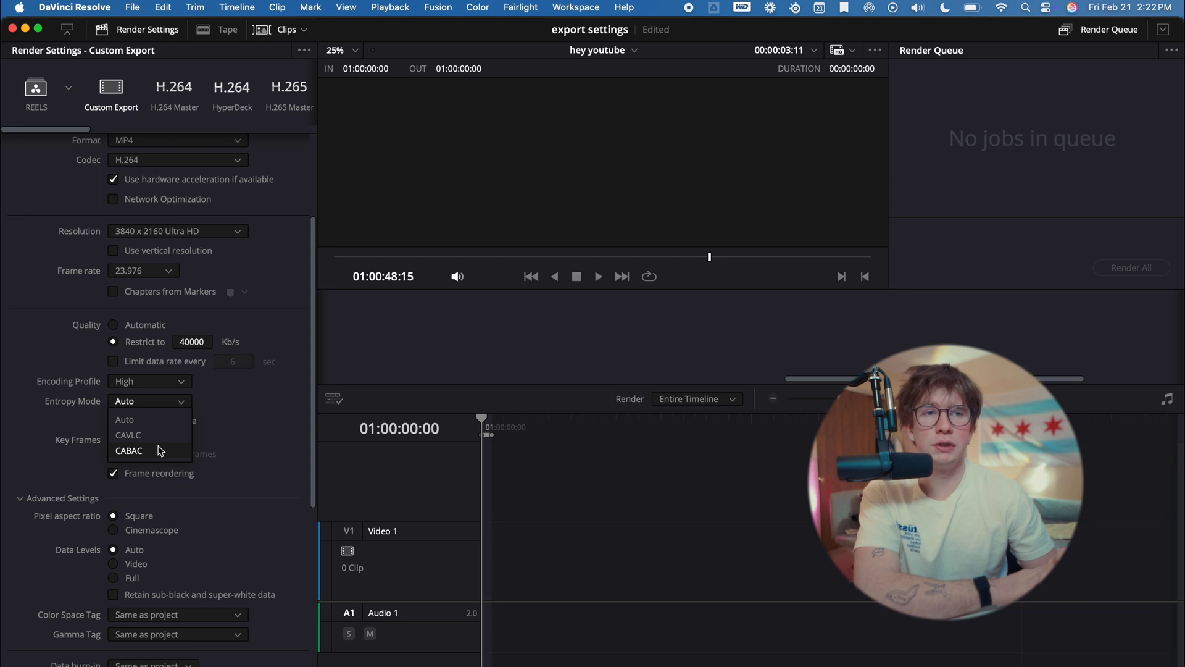
pyautogui.click(128, 451)
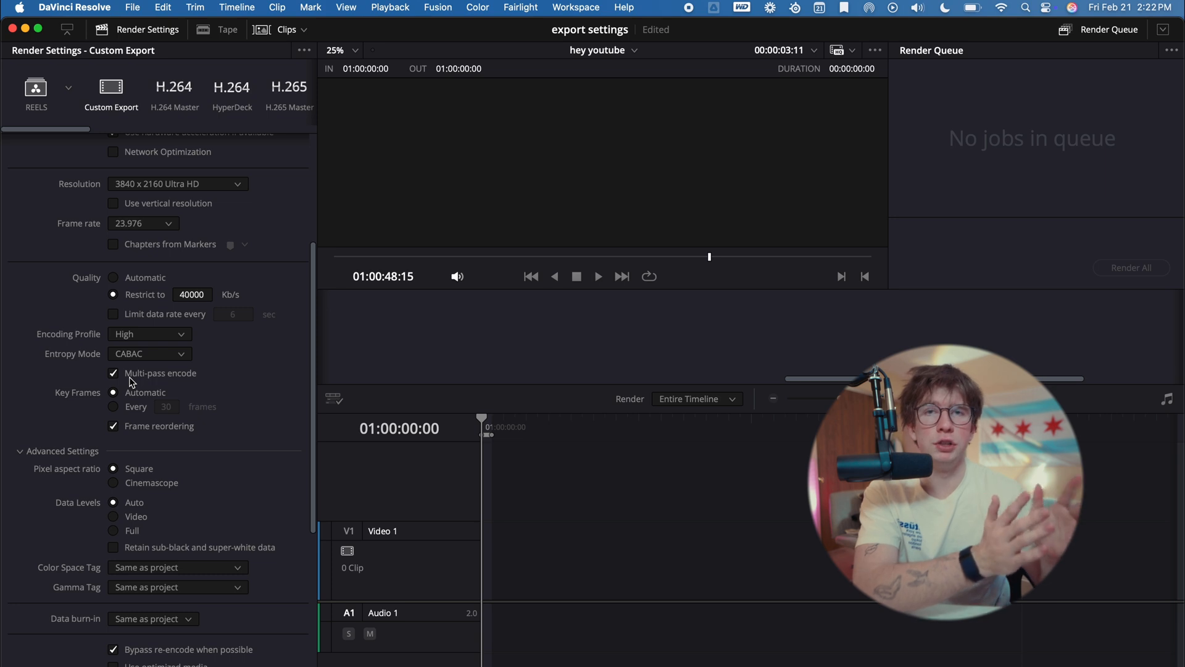
pyautogui.scroll(-3)
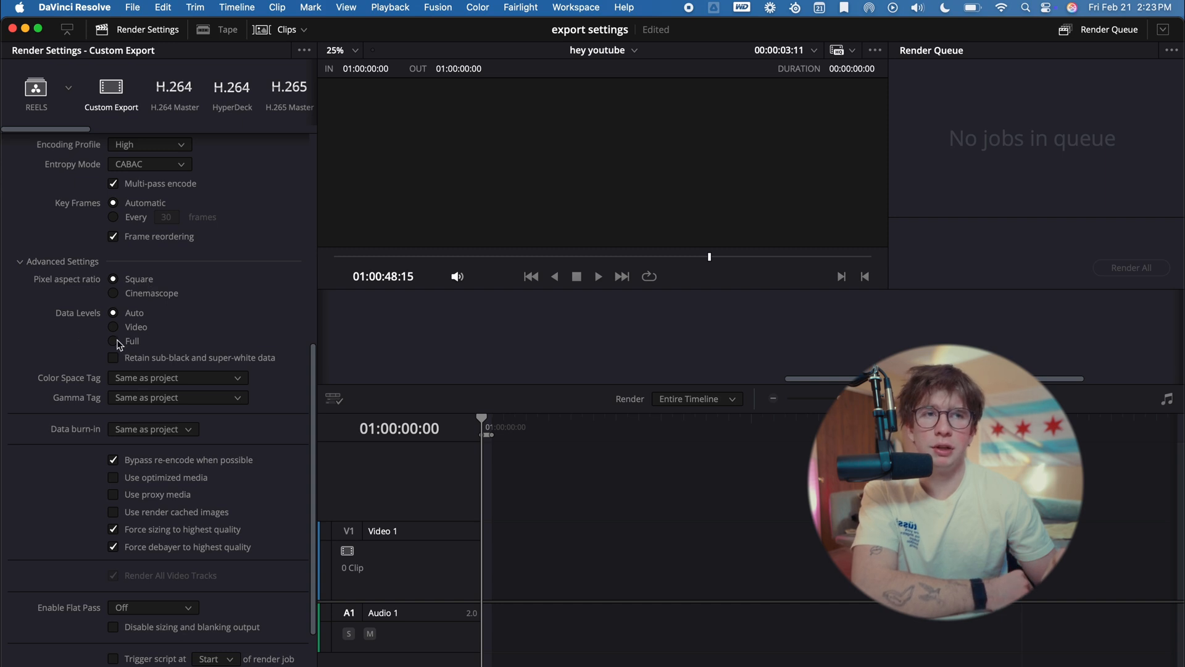
# Step: Select Full data levels in the render's advanced settings
pyautogui.click(113, 340)
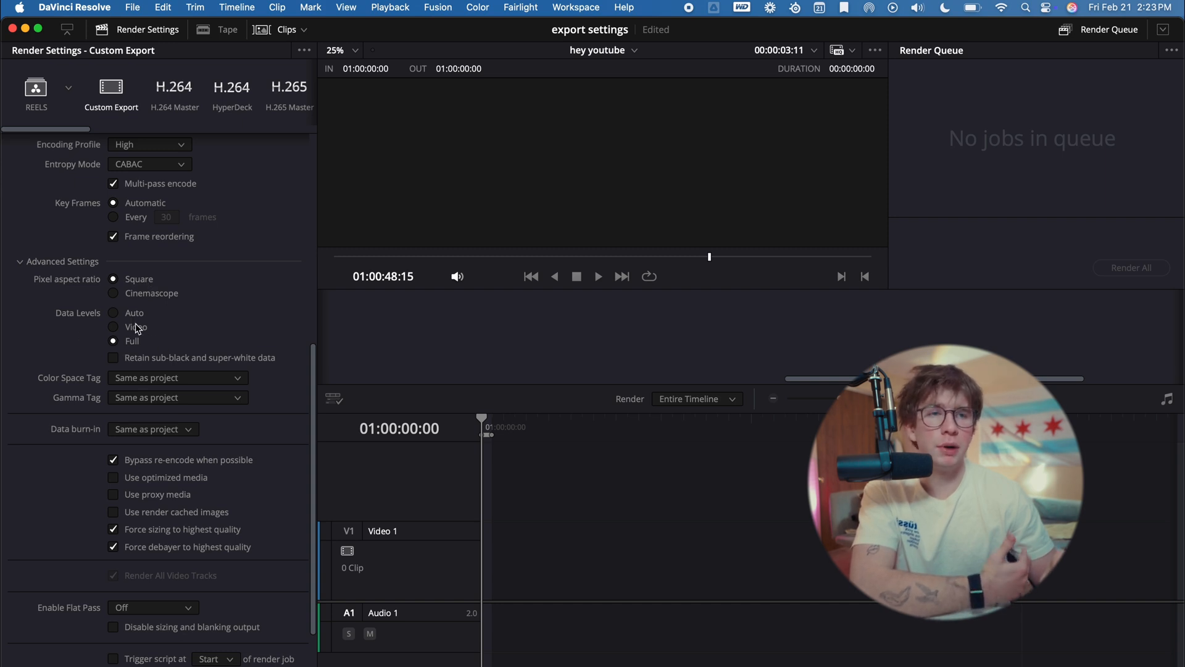
pyautogui.scroll(-3)
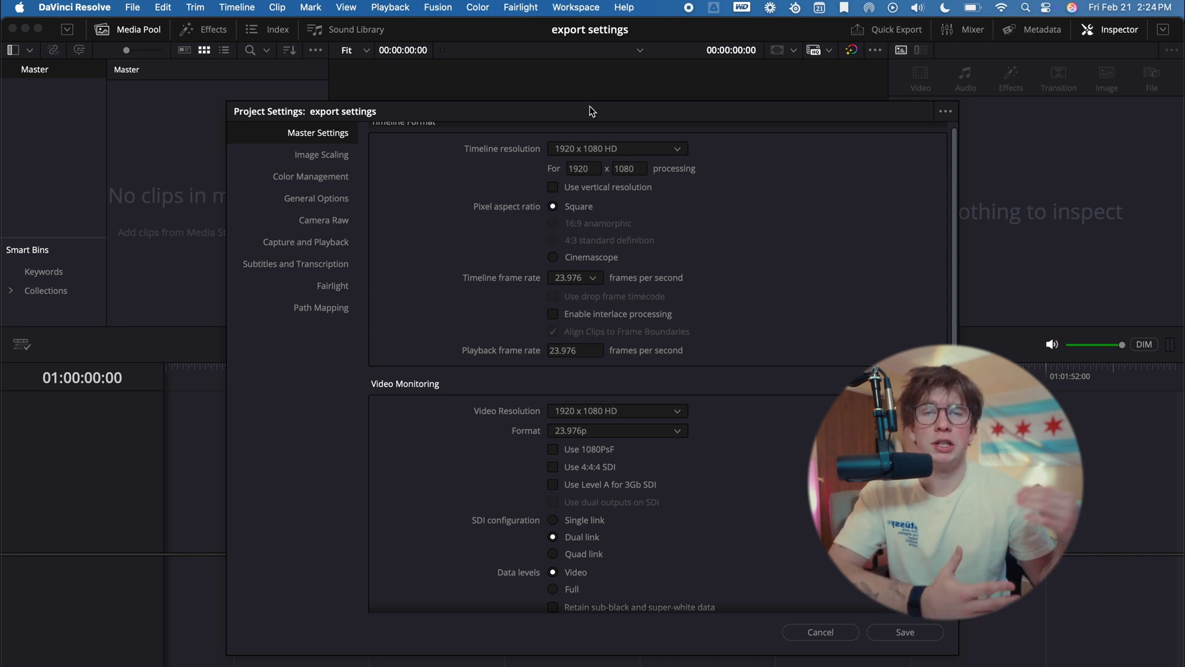
pyautogui.moveTo(598, 148)
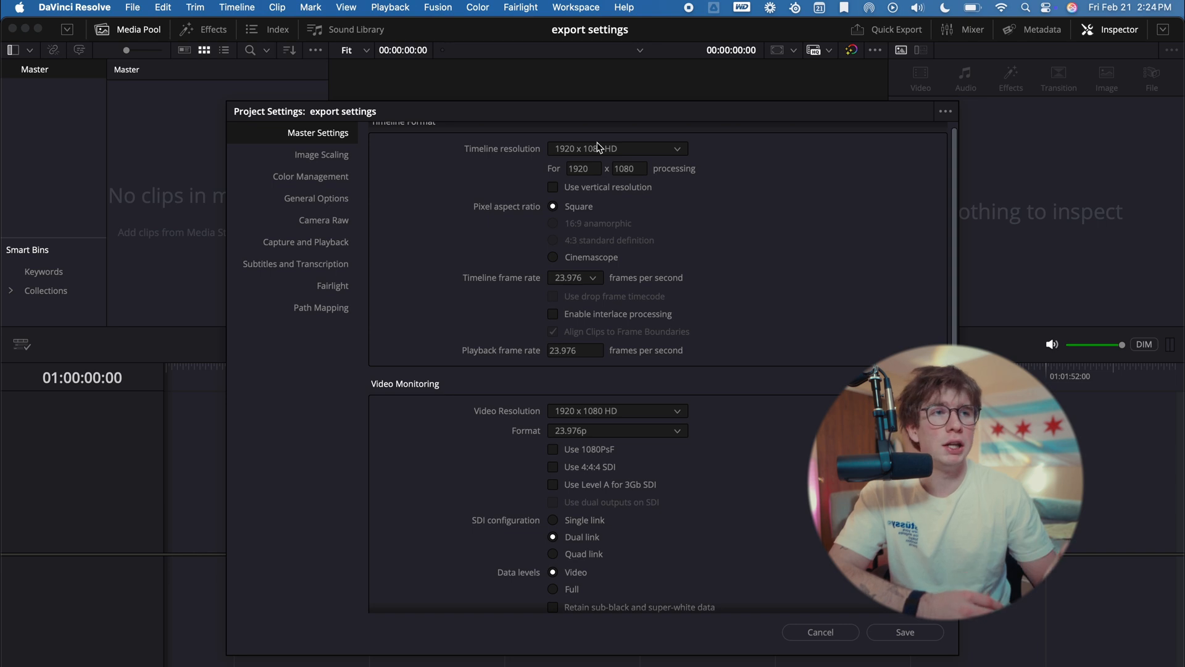
# Step: Enable vertical 1080 x 1920 resolution, check color management and close Project Settings
pyautogui.click(553, 186)
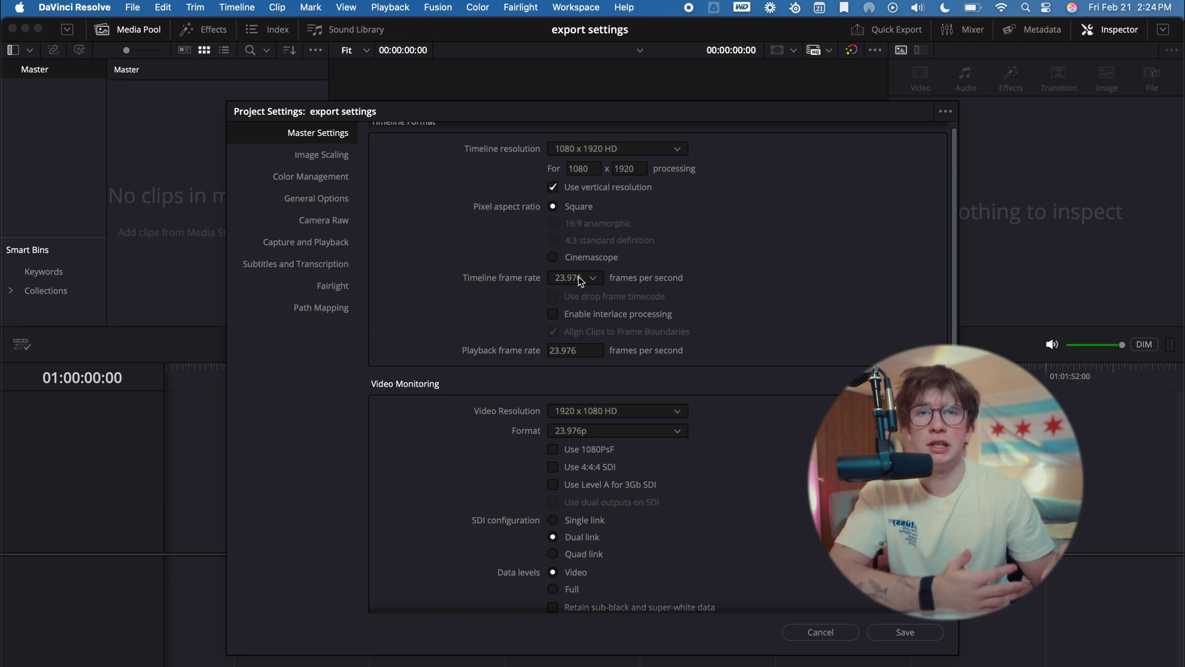
pyautogui.click(310, 177)
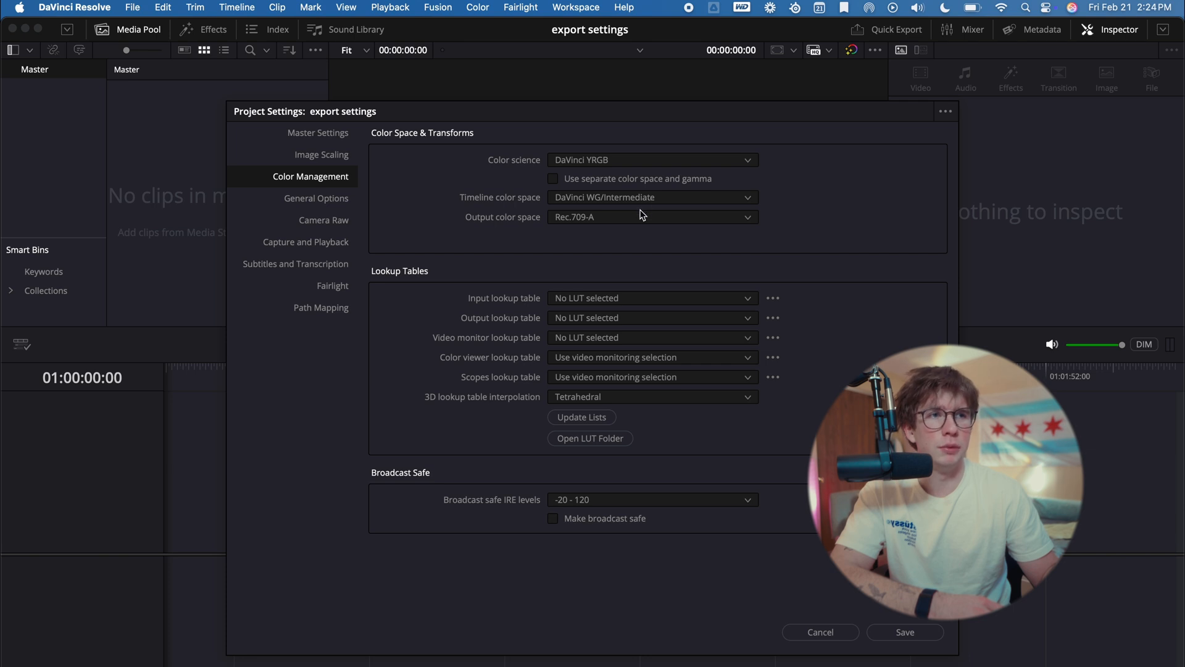
pyautogui.click(318, 198)
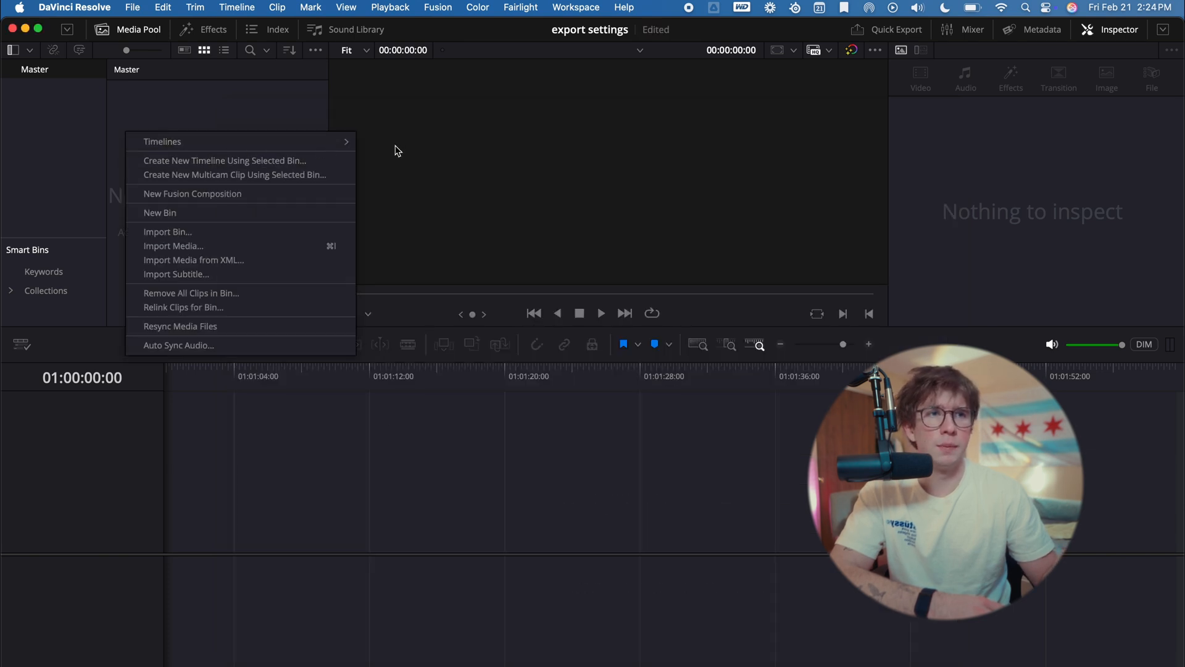
# Step: Create an empty vertical timeline named 'short-form' after checking its color settings
pyautogui.click(163, 140)
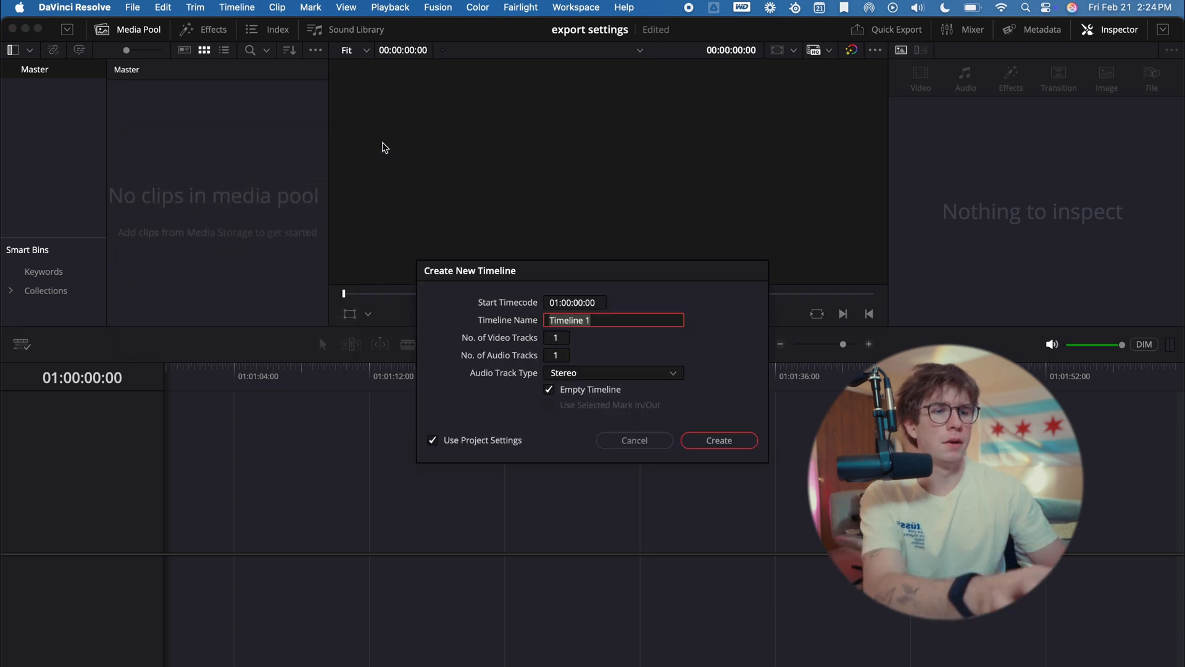
pyautogui.write('short-form')
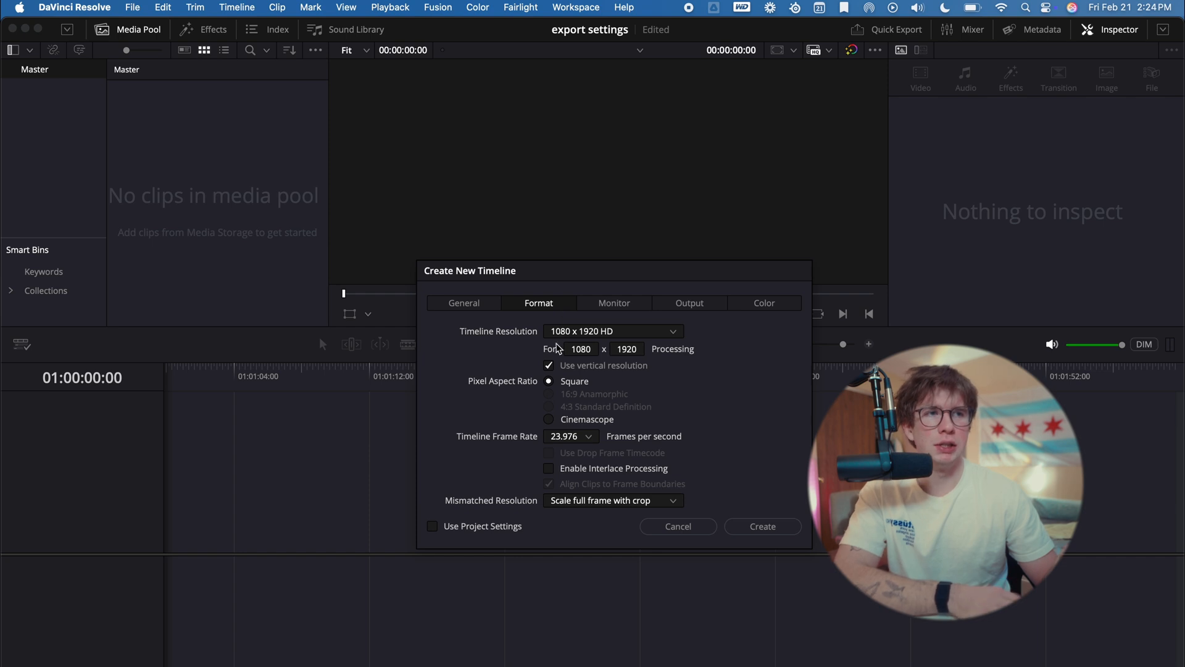
pyautogui.click(763, 303)
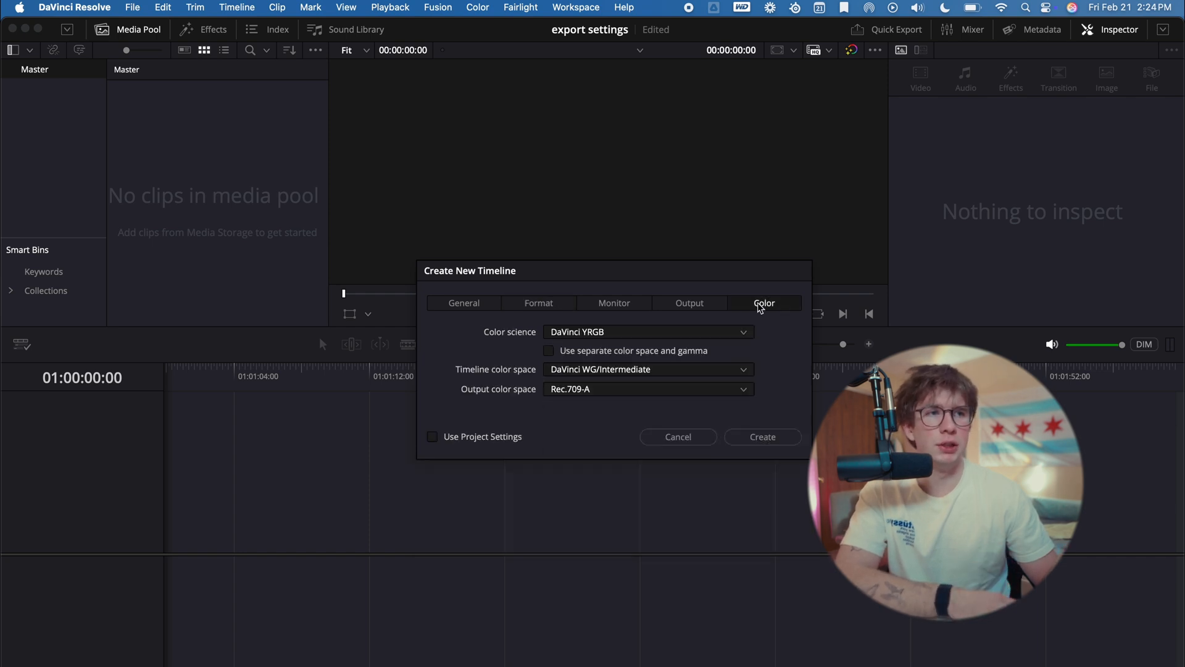
pyautogui.click(761, 436)
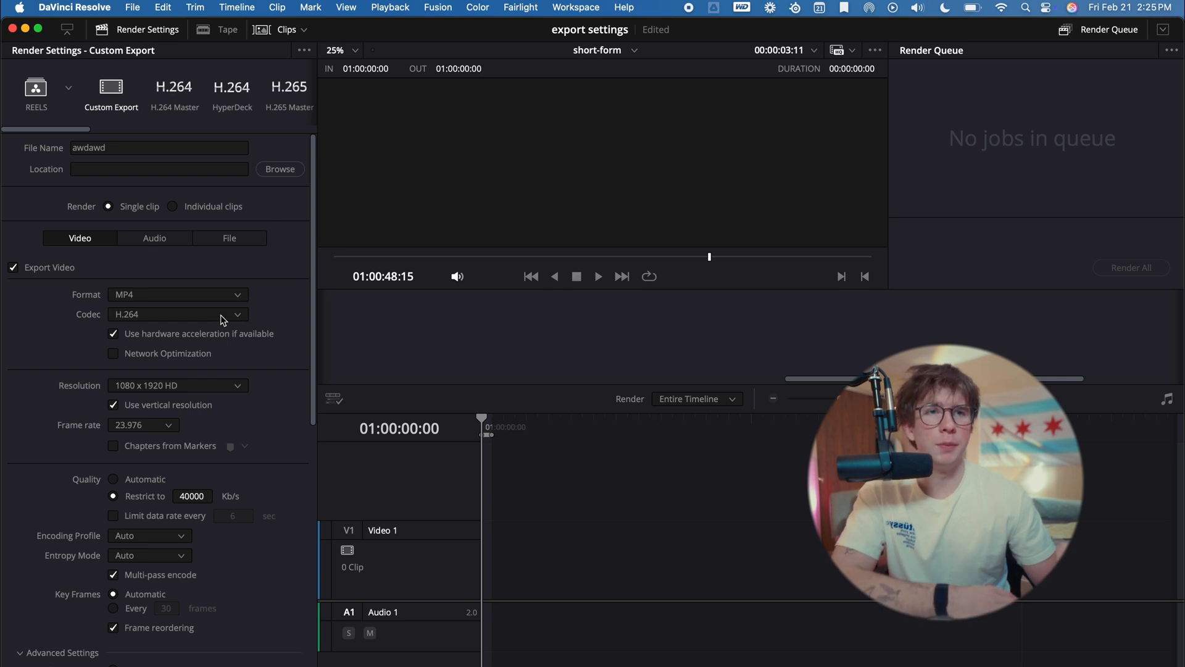
# Step: Leave encoding profile and entropy mode on Auto and restrict the bitrate to 15000 Kb/s
pyautogui.scroll(-3)
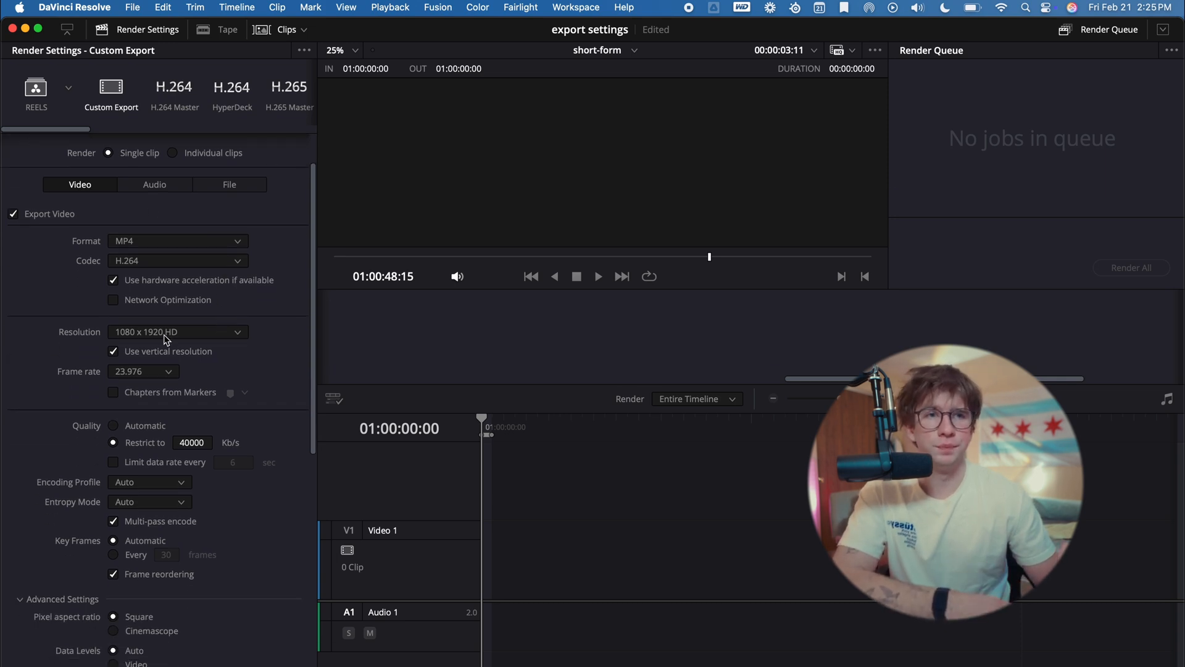
pyautogui.scroll(-3)
pyautogui.write('15000')
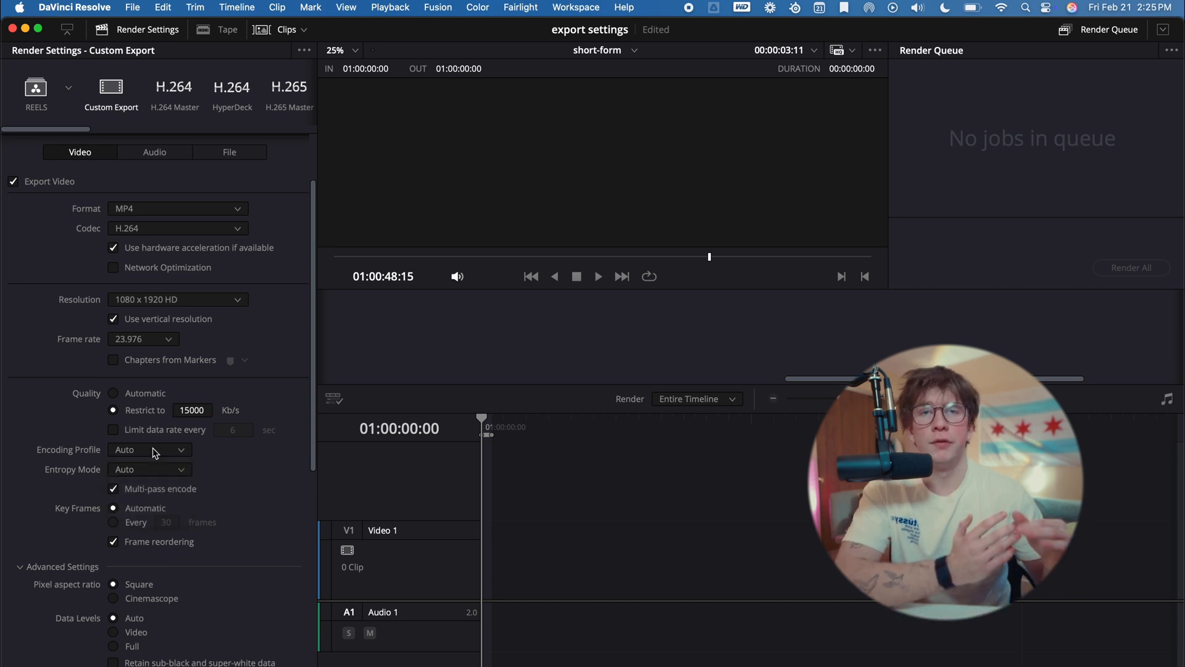
pyautogui.click(149, 449)
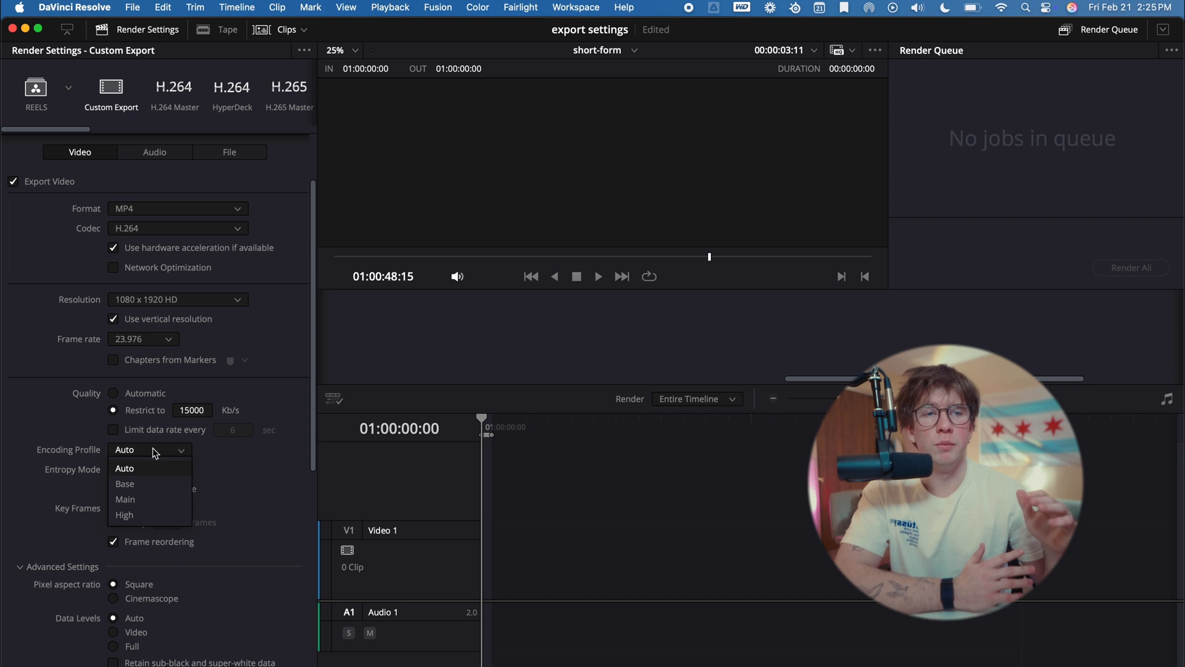
pyautogui.moveTo(147, 515)
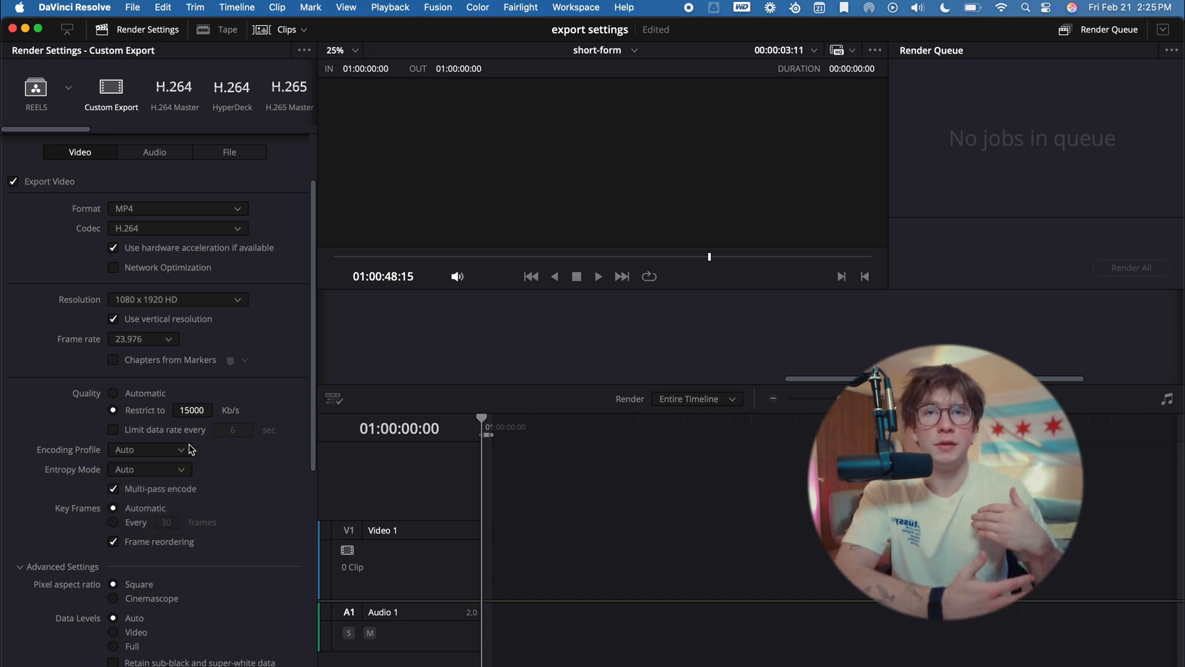
pyautogui.click(149, 469)
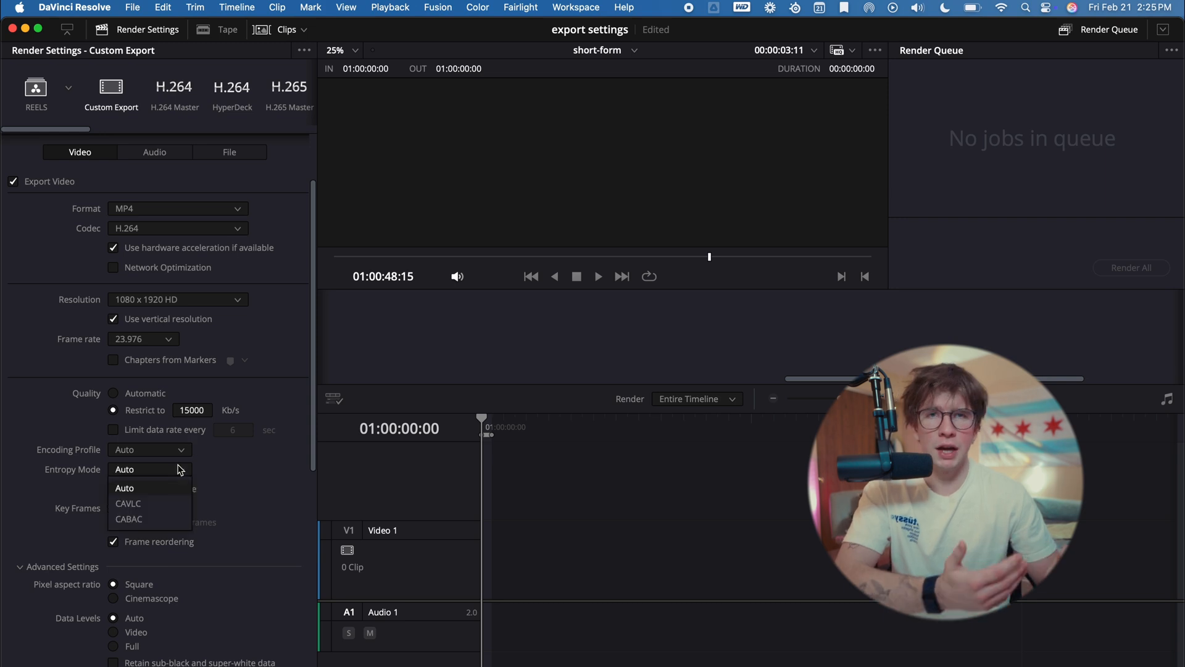
pyautogui.click(123, 487)
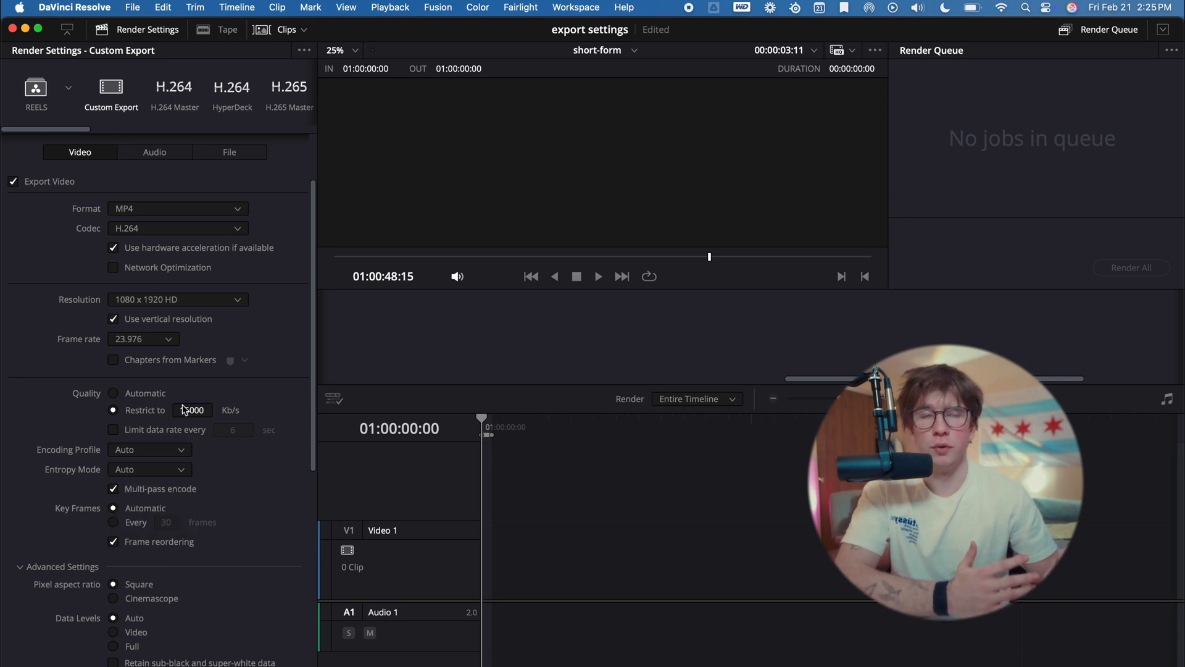
pyautogui.write('15000')
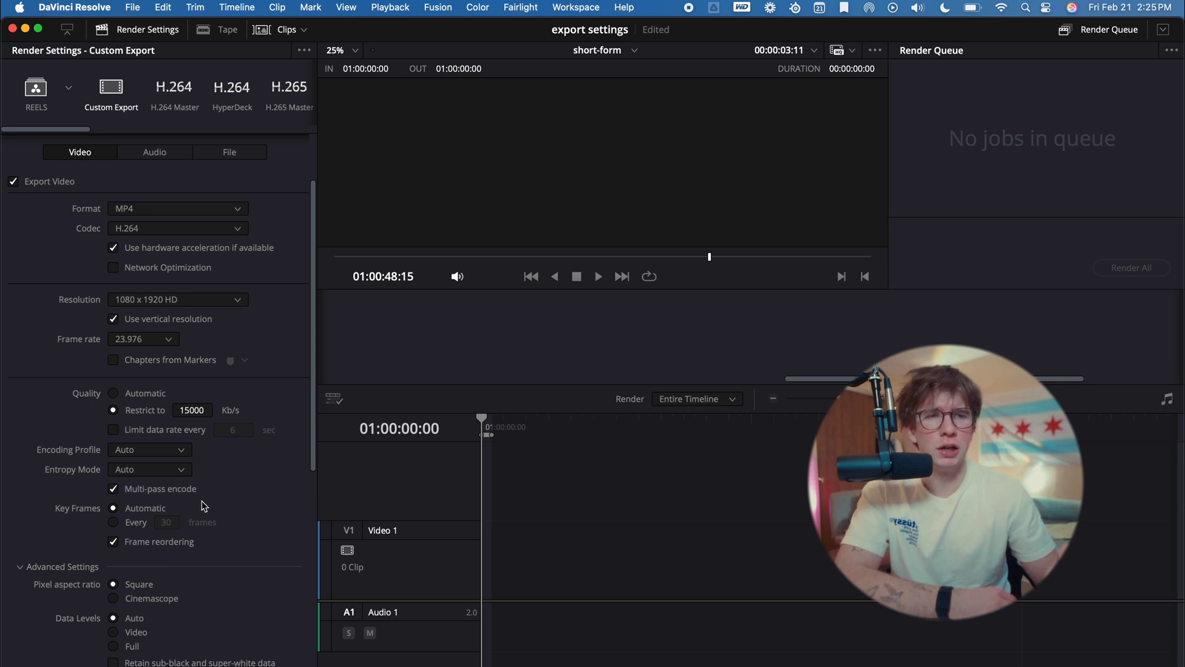
# Step: Use Full data levels and enable subtitle export burned into the video
pyautogui.scroll(-3)
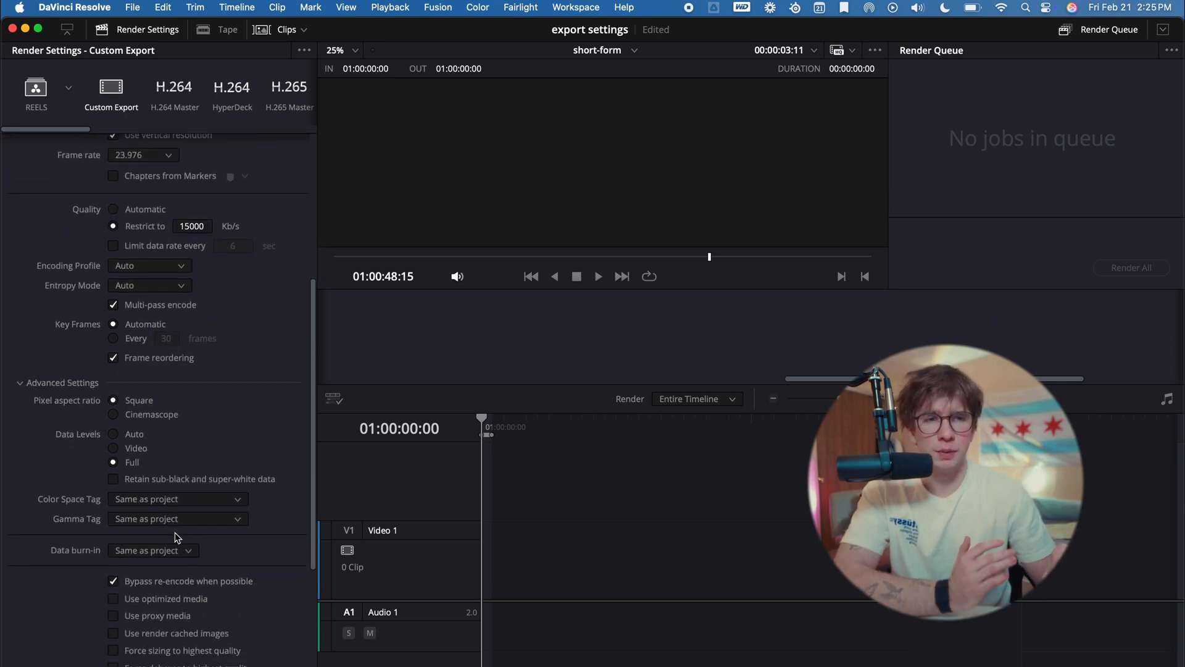
pyautogui.scroll(-3)
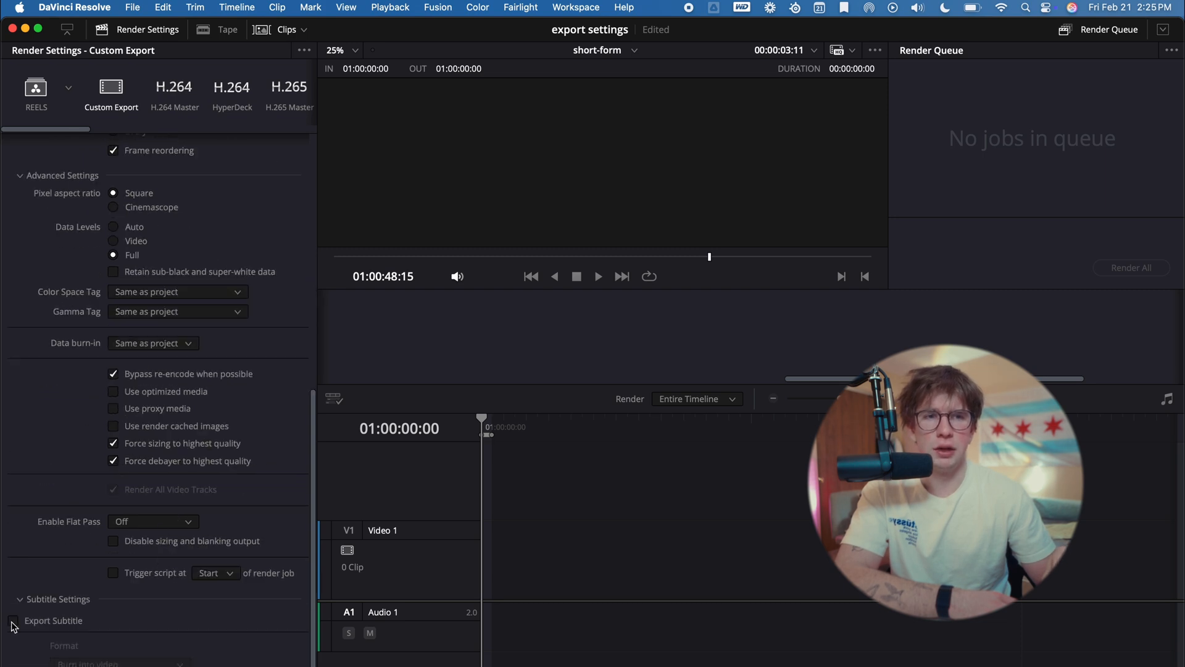
pyautogui.click(13, 620)
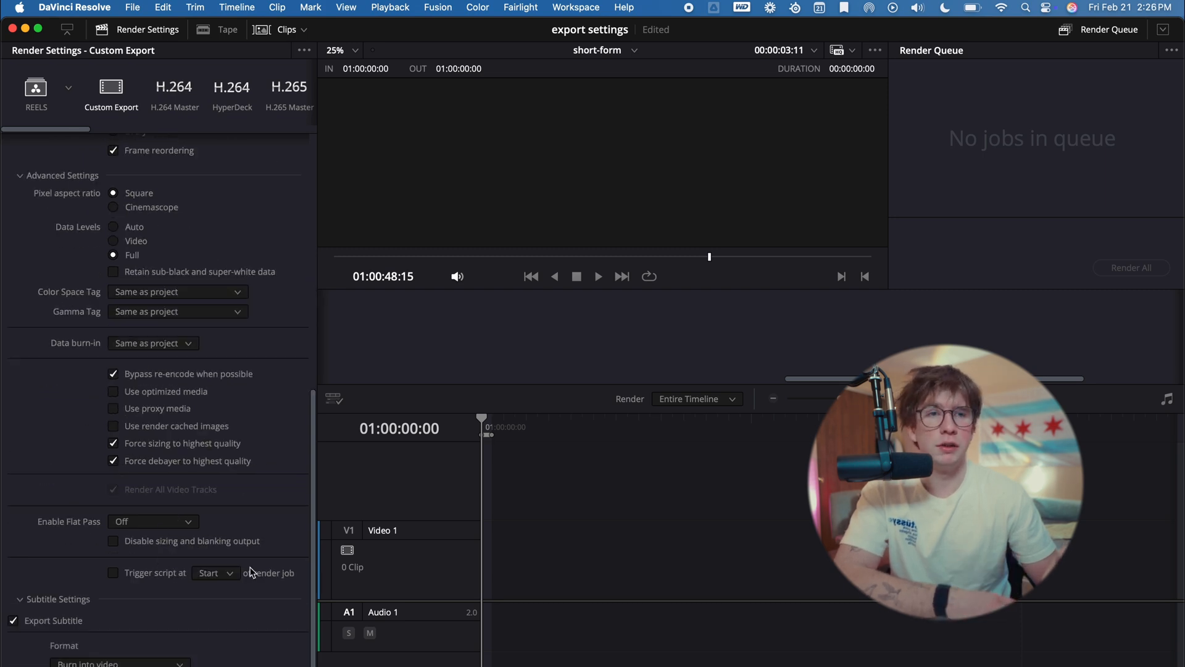